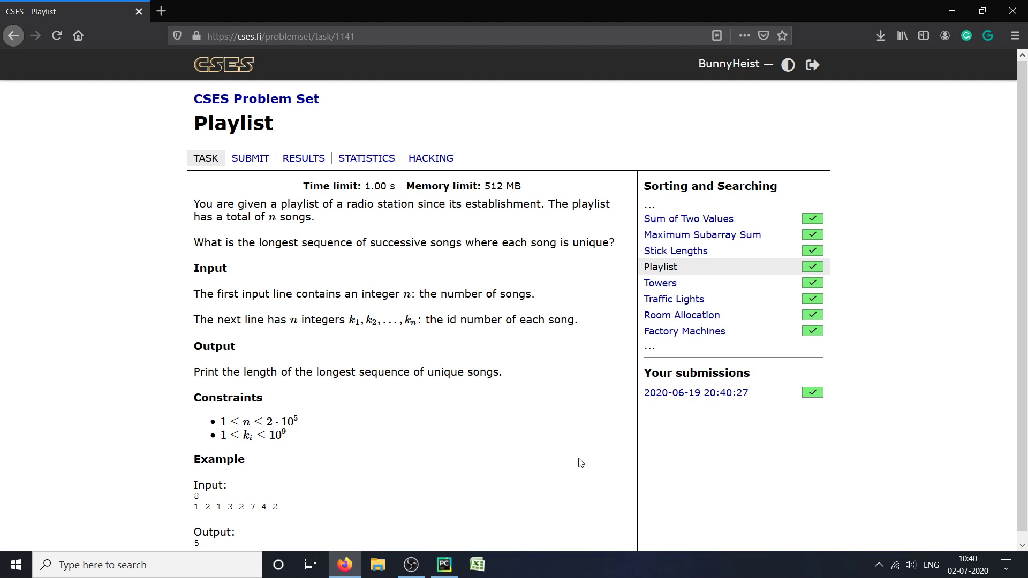
mouse_move(624, 386)
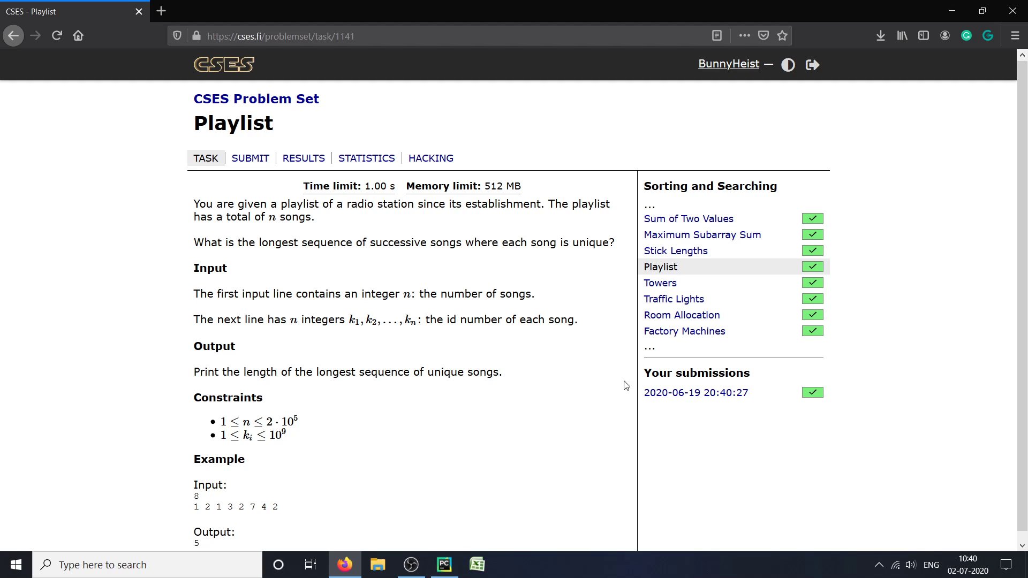
mouse_move(486, 220)
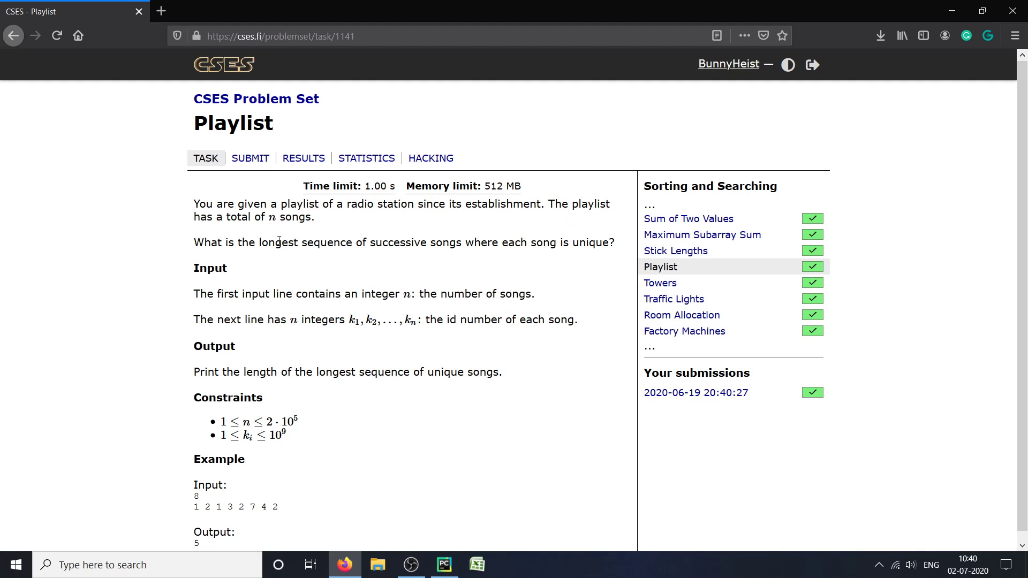
mouse_move(239, 240)
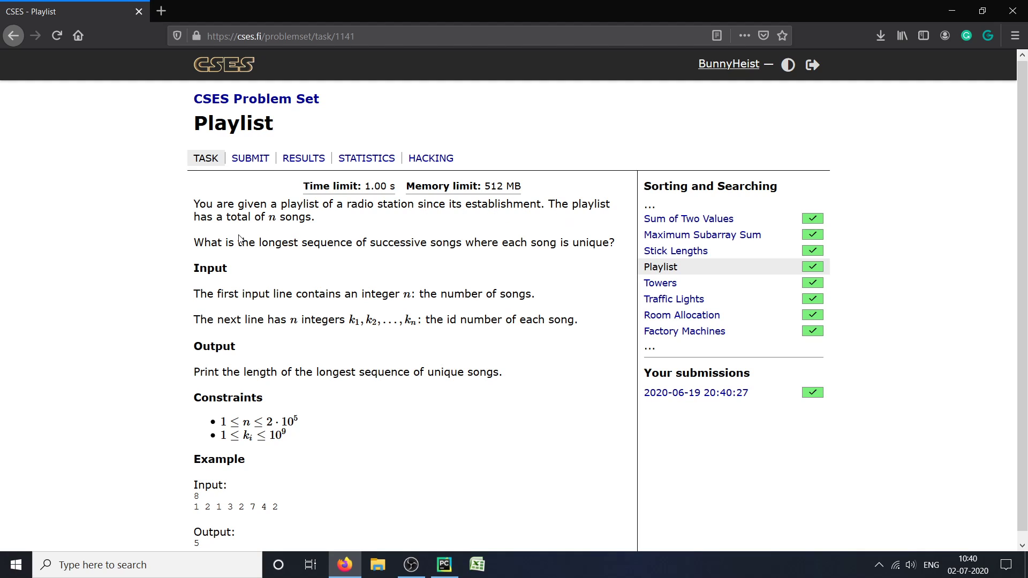
mouse_move(328, 254)
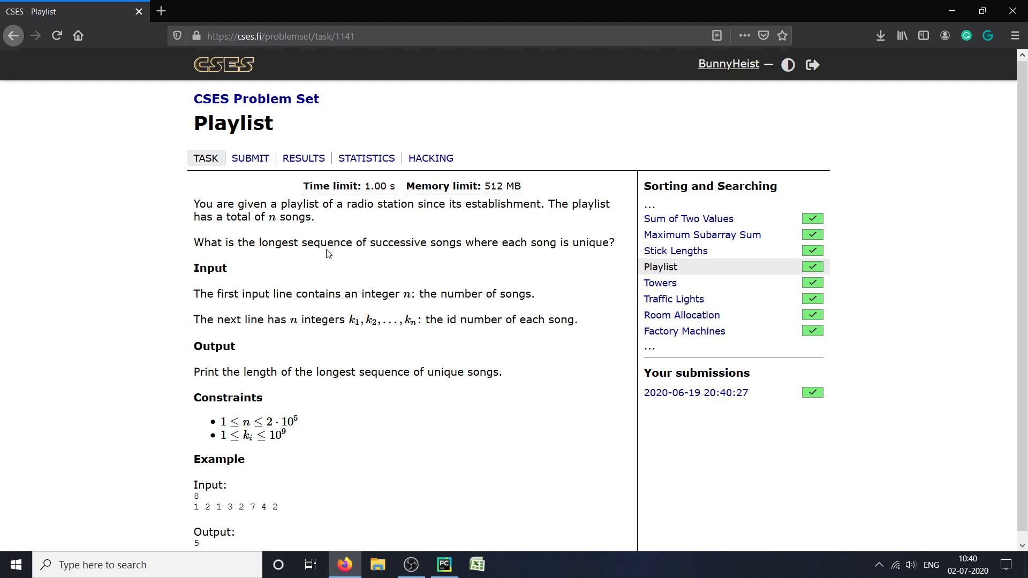
mouse_move(401, 247)
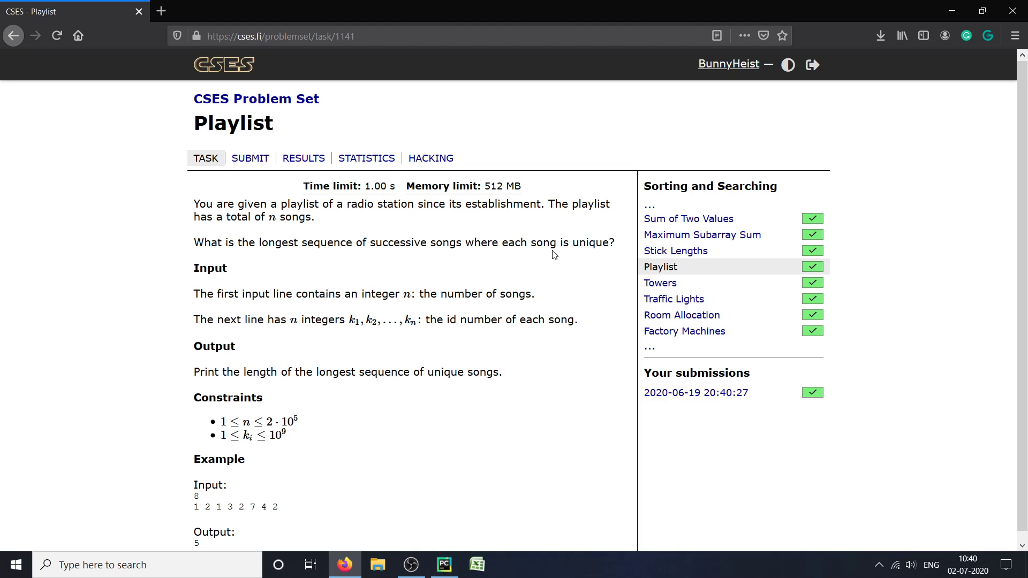
Study the CSES Playlist example, marking the repeated song 1 and the window of songs 2 1 3.
scroll("down", 3)
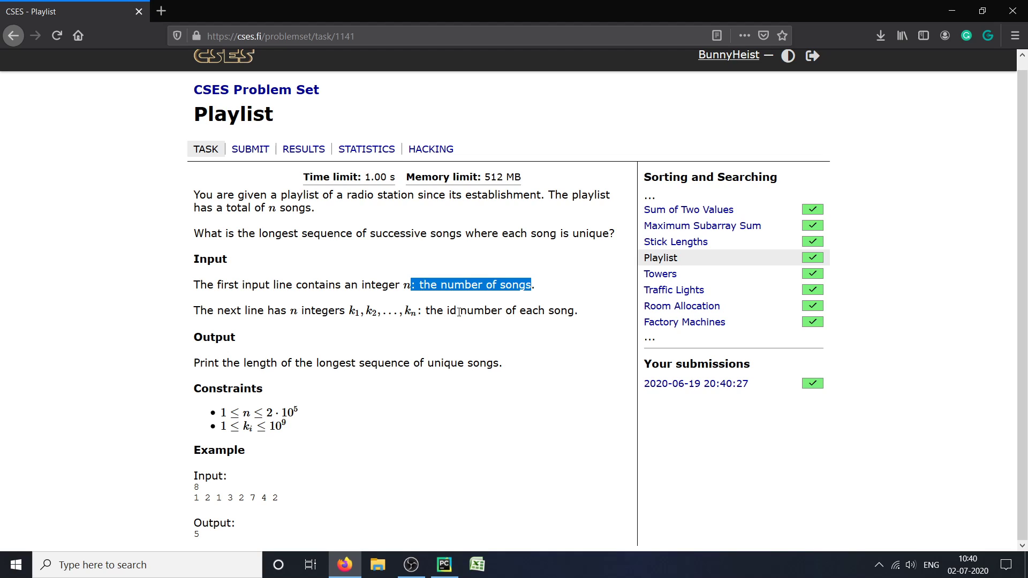
mouse_move(211, 472)
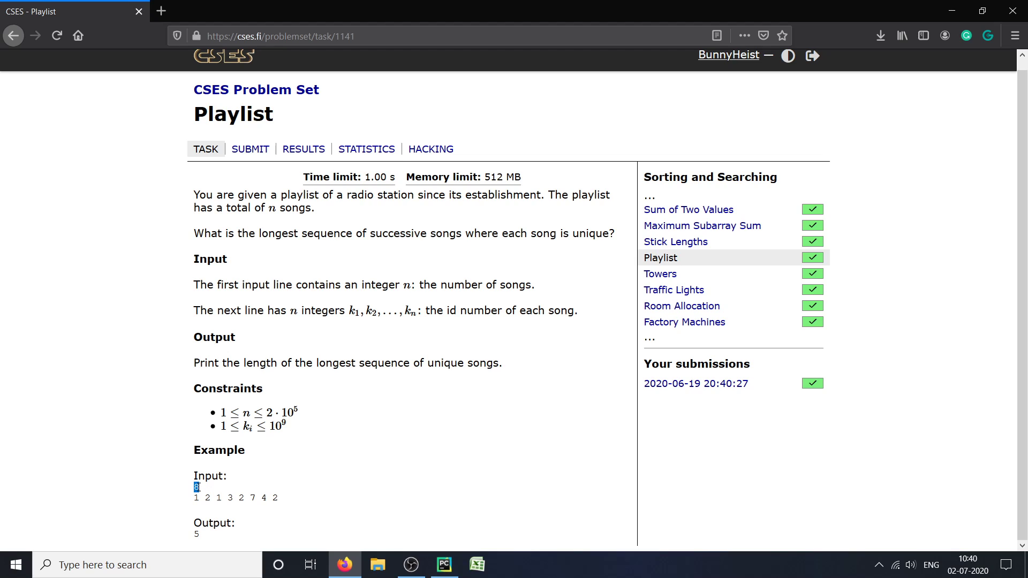
left_click(190, 511)
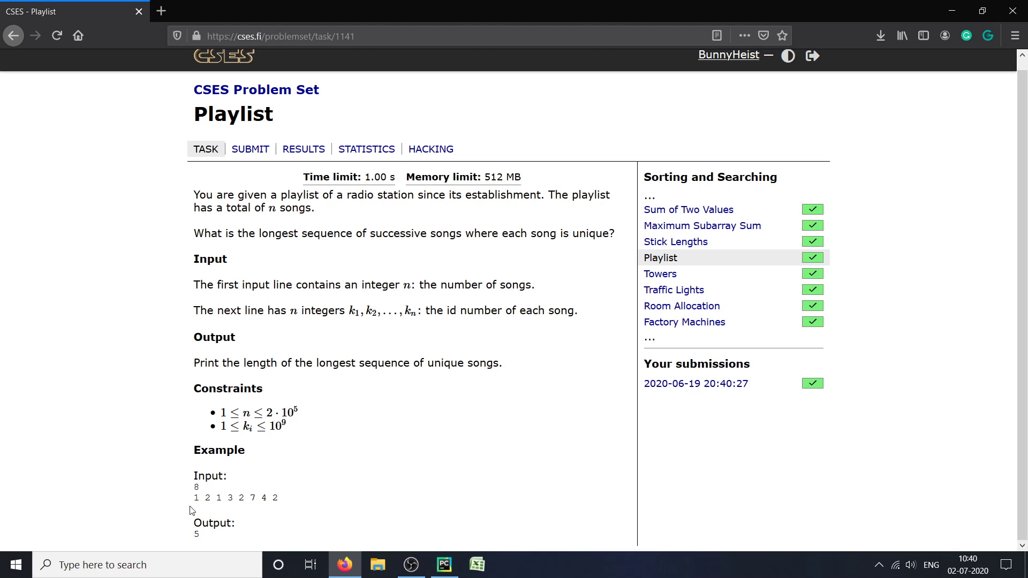
left_click_drag(194, 498, 216, 499)
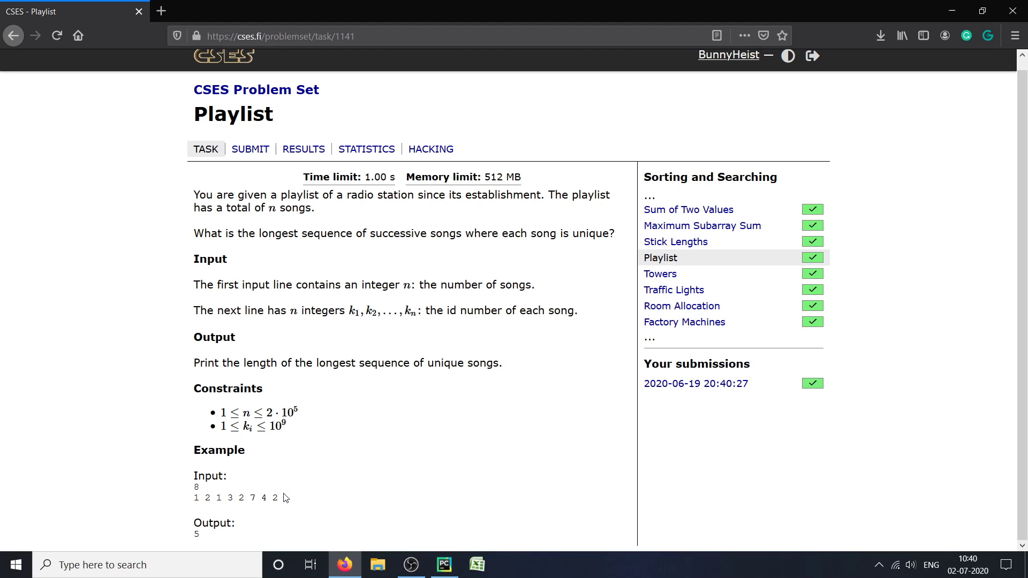
mouse_move(280, 496)
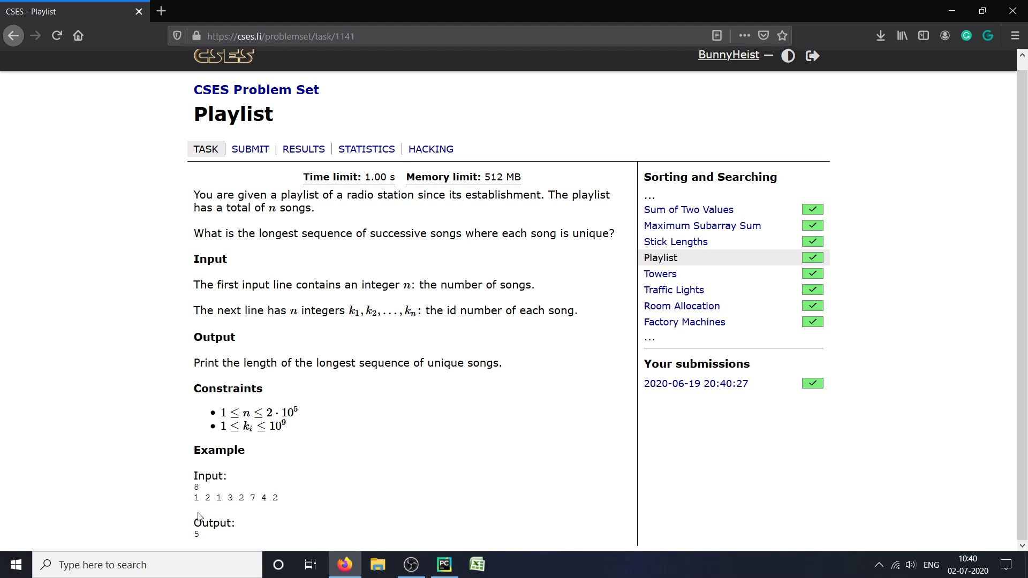
mouse_move(218, 518)
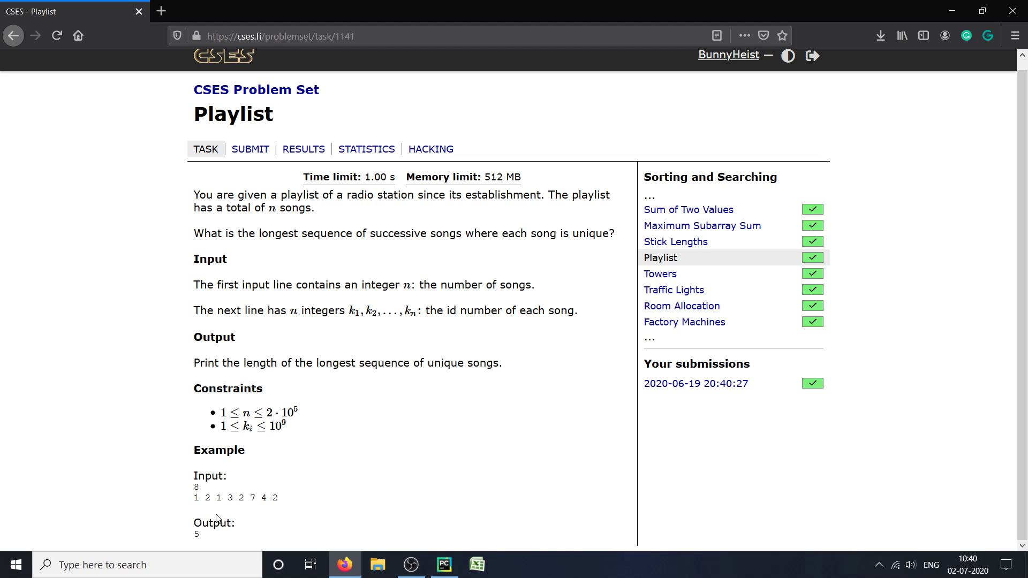
mouse_move(194, 504)
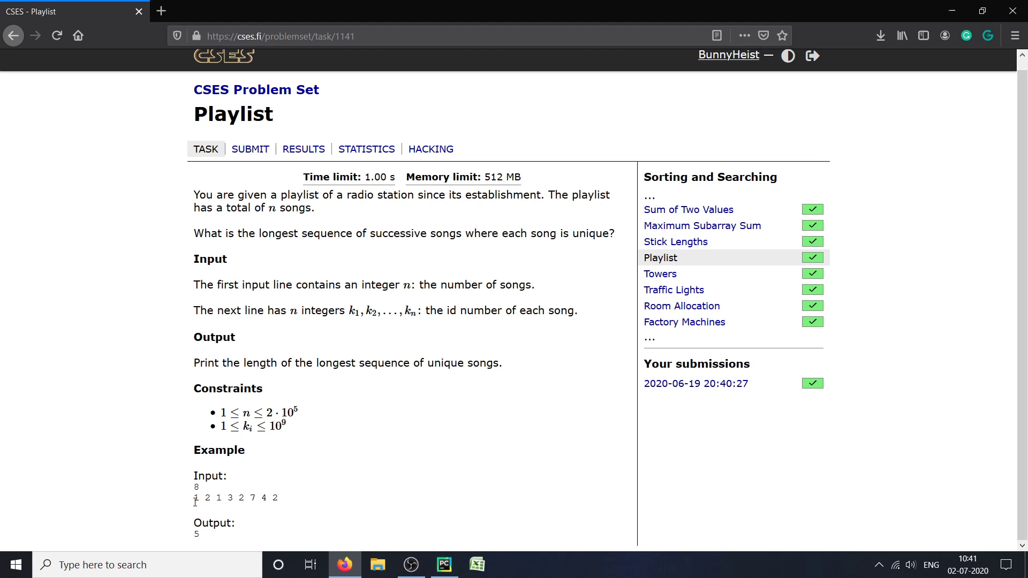
mouse_move(194, 505)
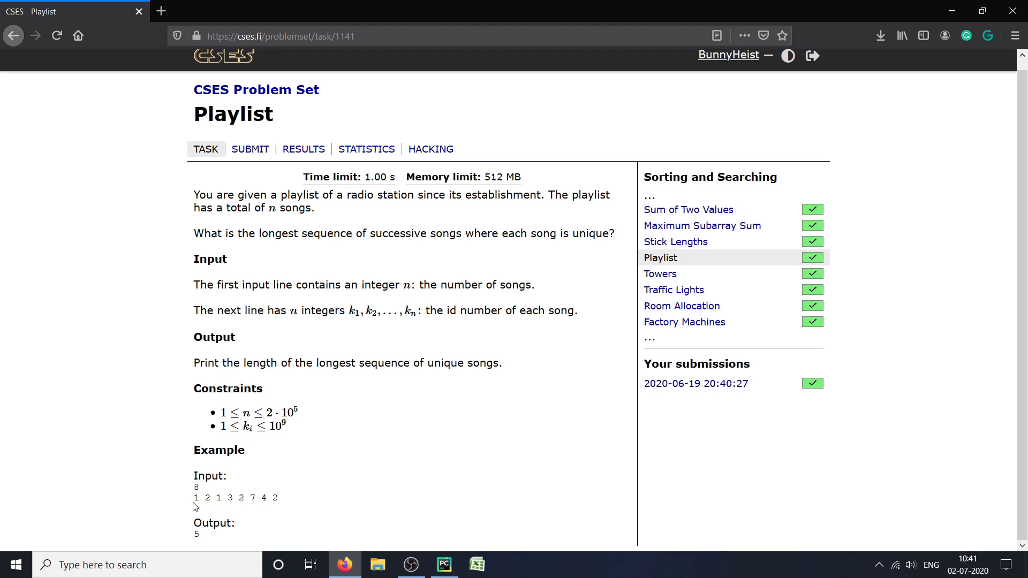
double_click(195, 498)
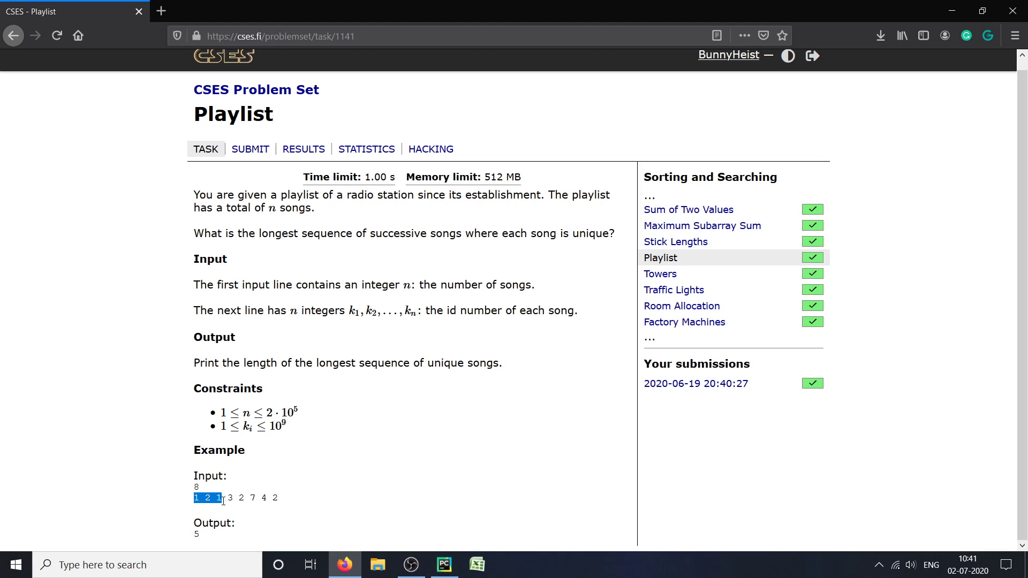
left_click(219, 498)
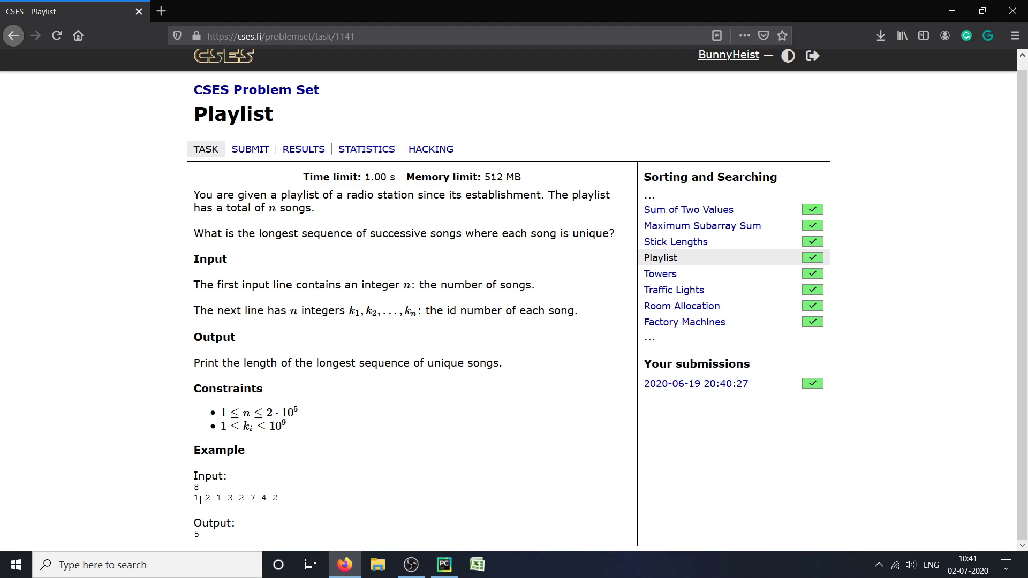
double_click(197, 498)
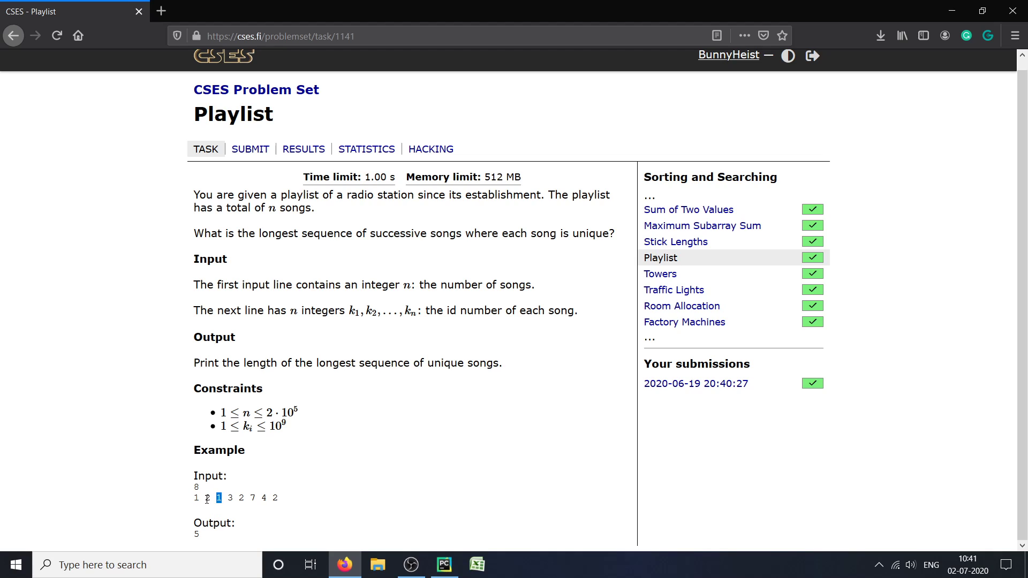
left_click_drag(218, 498, 233, 498)
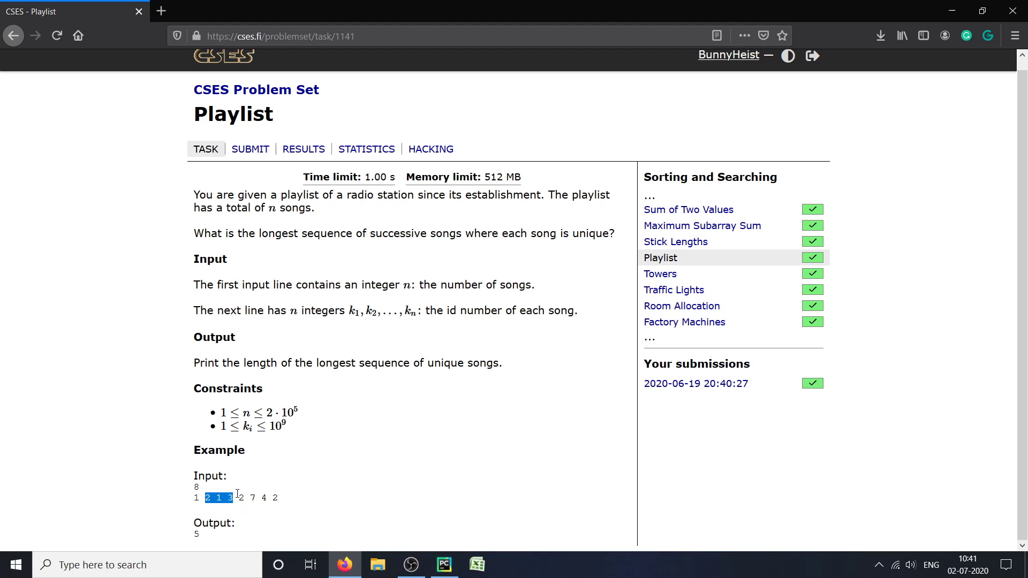
left_click(217, 499)
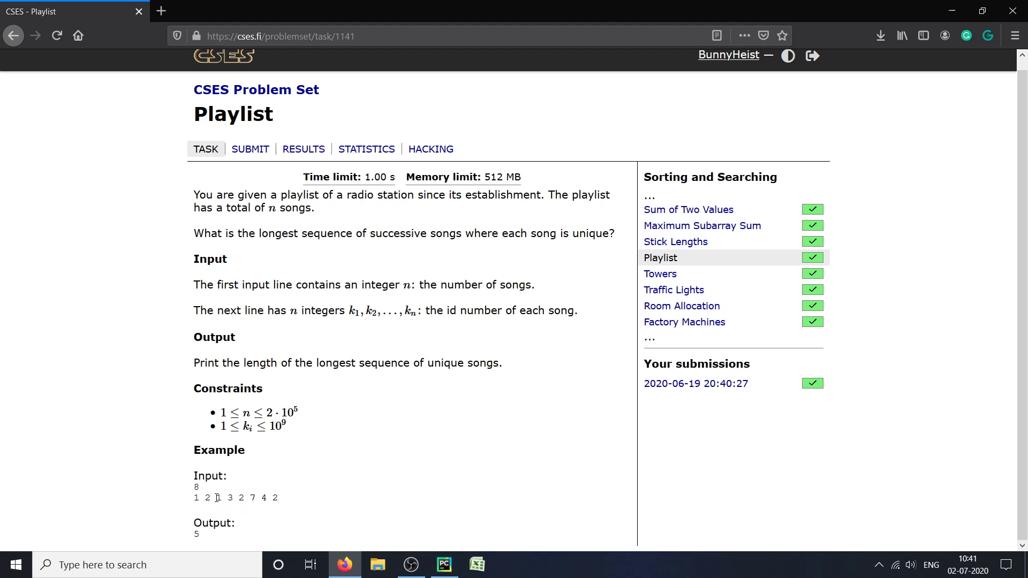
left_click_drag(220, 499, 244, 498)
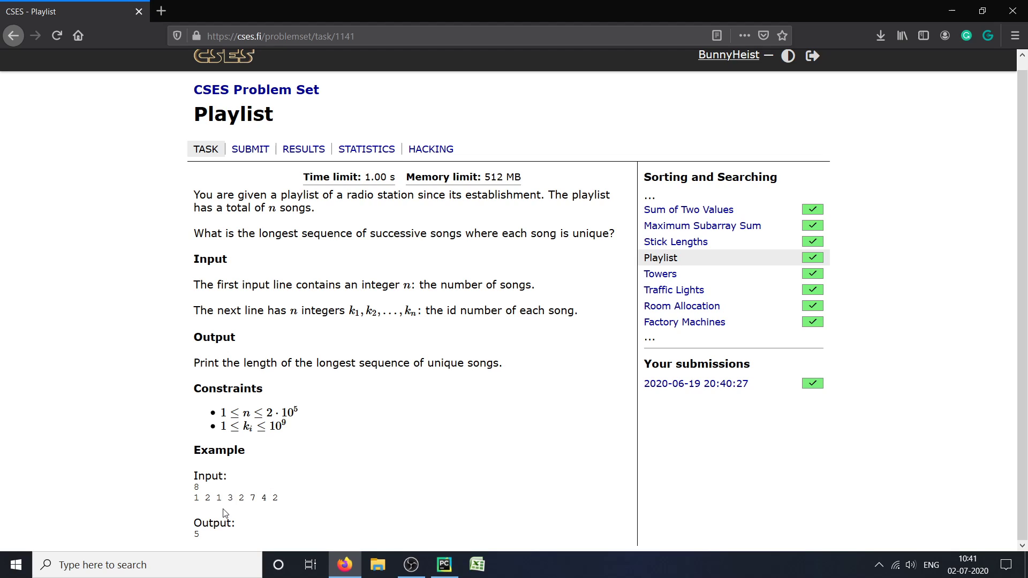
mouse_move(238, 479)
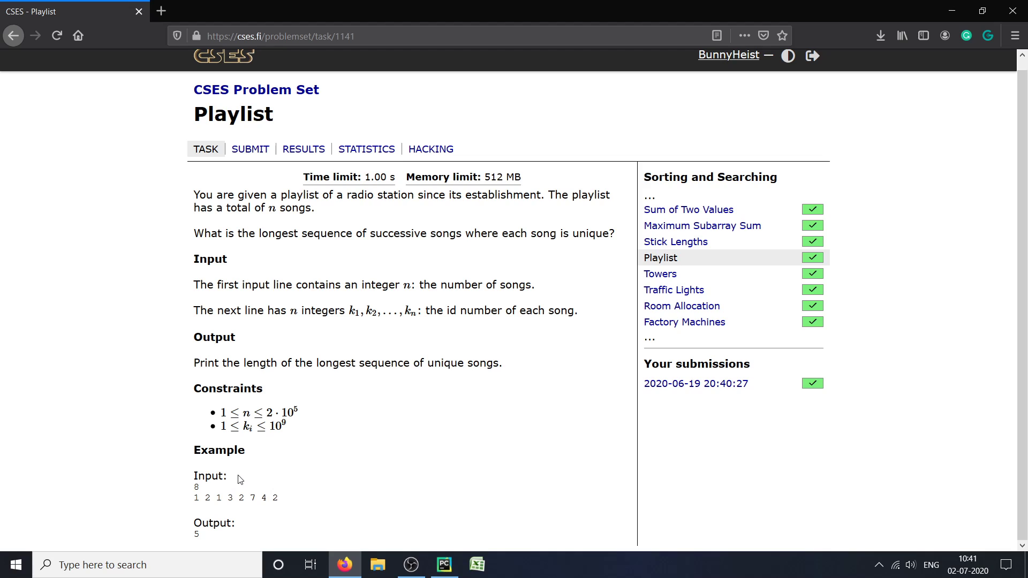
mouse_move(244, 480)
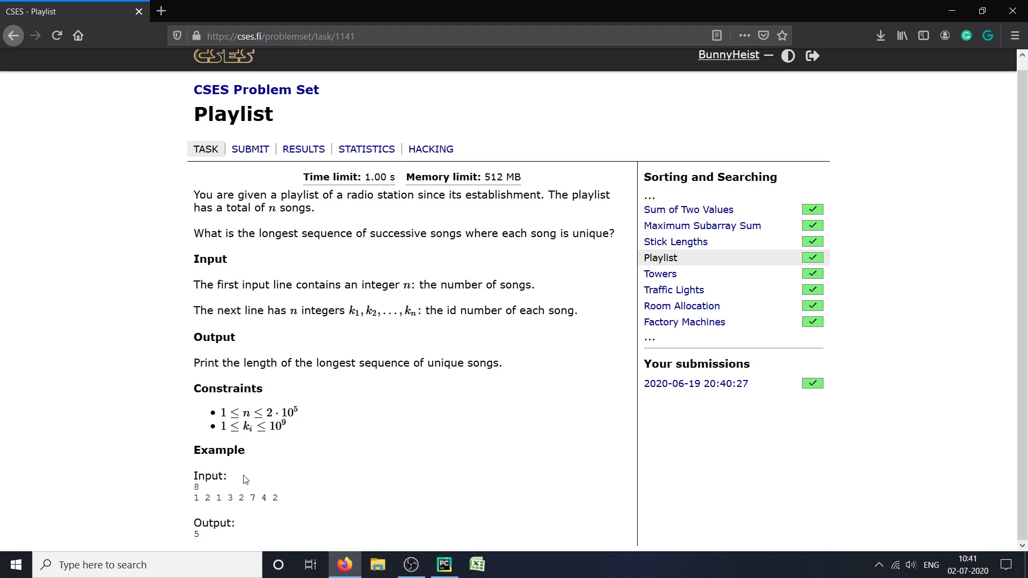
mouse_move(209, 509)
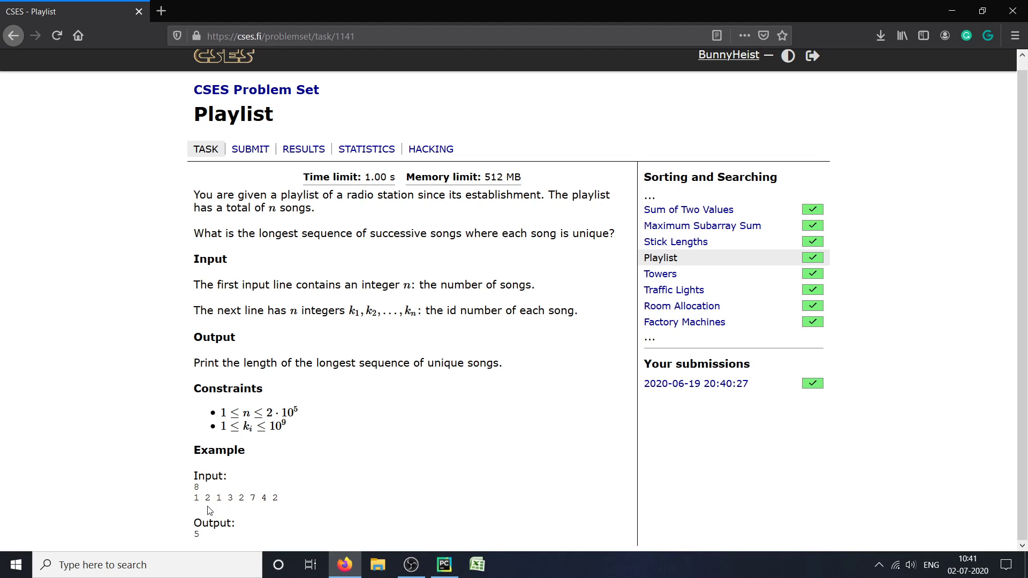
mouse_move(231, 507)
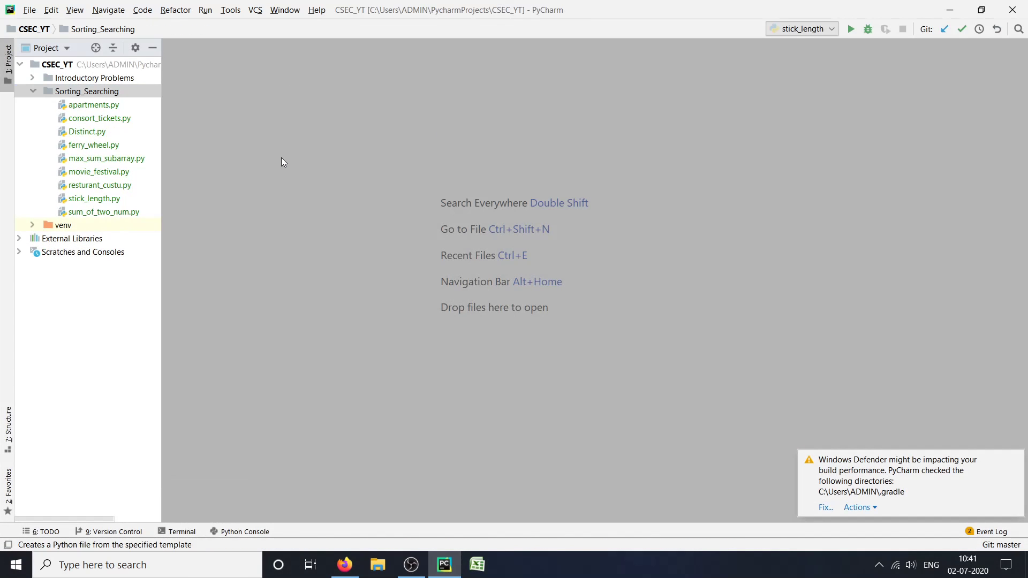
Create playlist.py with n = int(input()) and ls = [int(i) for i in input().split()].
type("play")
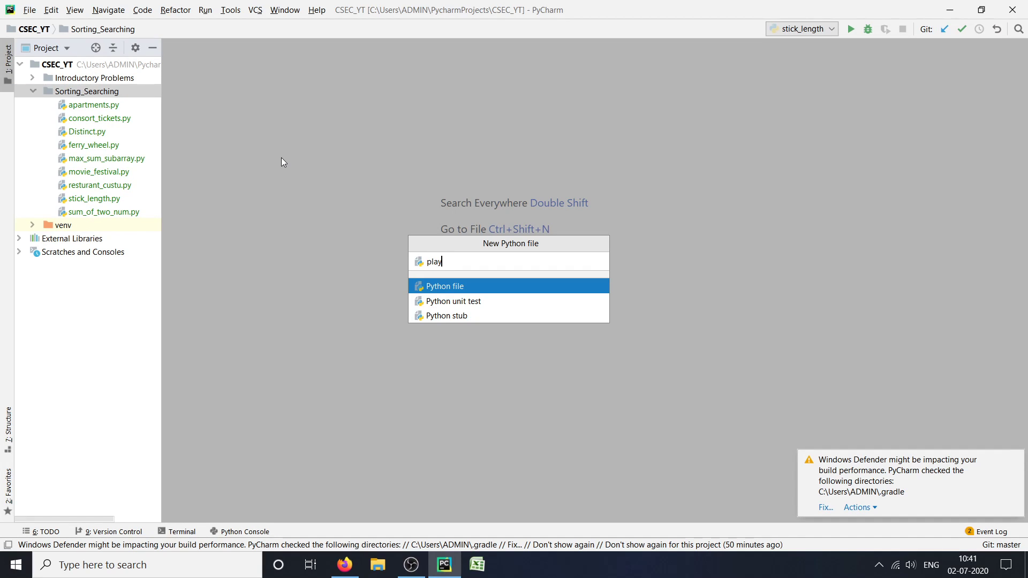
key("Enter")
type("n")
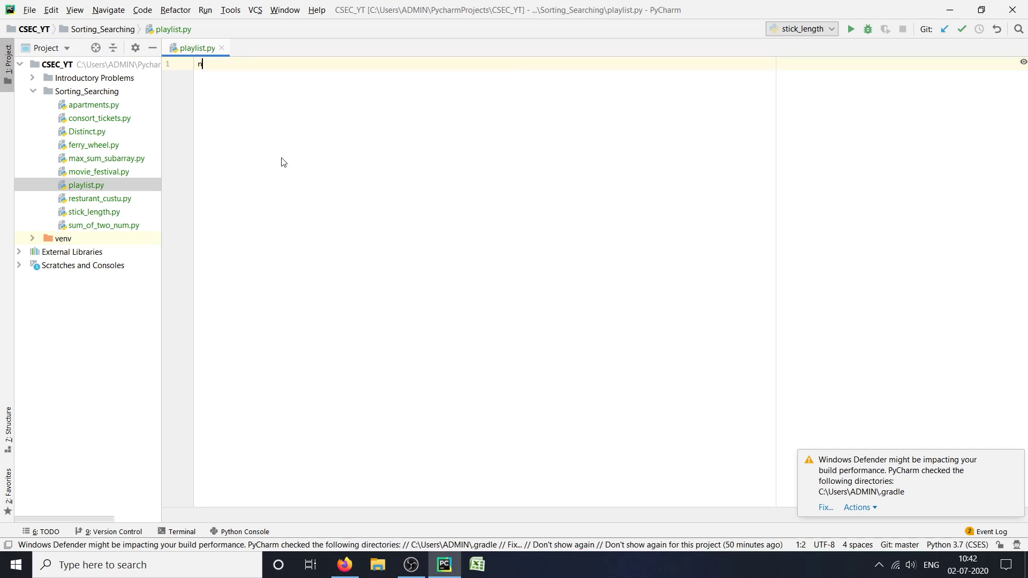
type("= int(in")
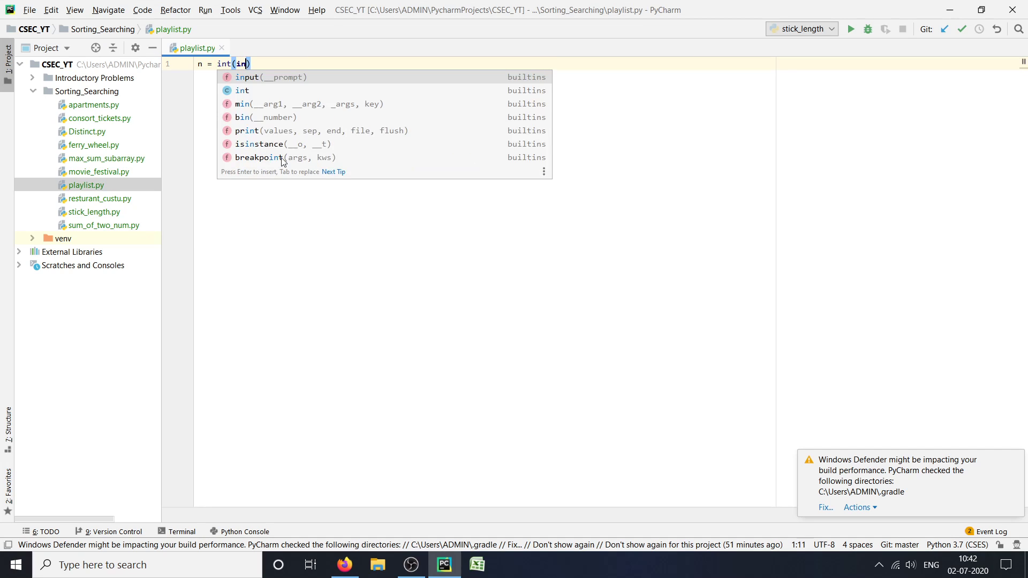
key("Enter")
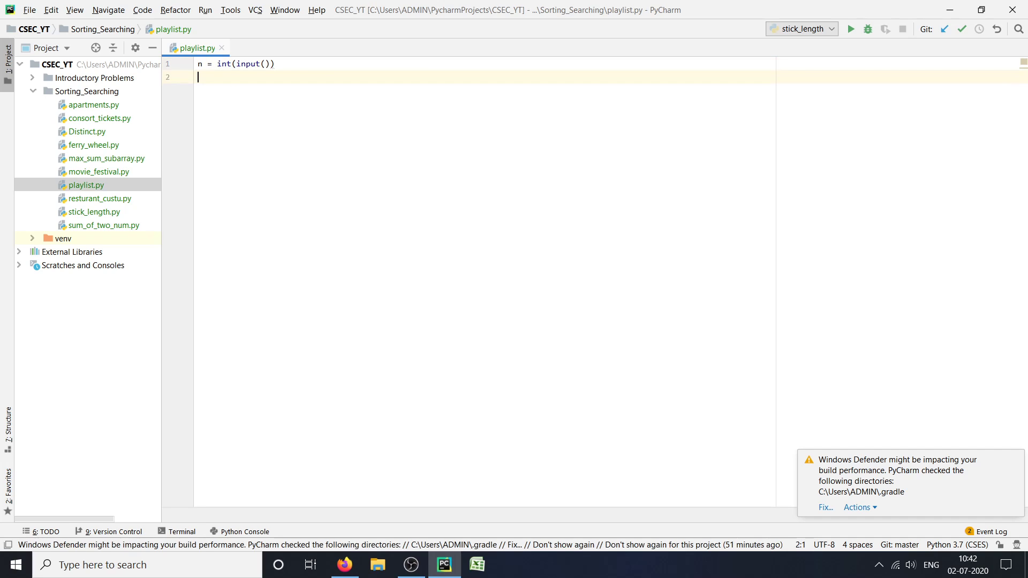
type("ls = [")
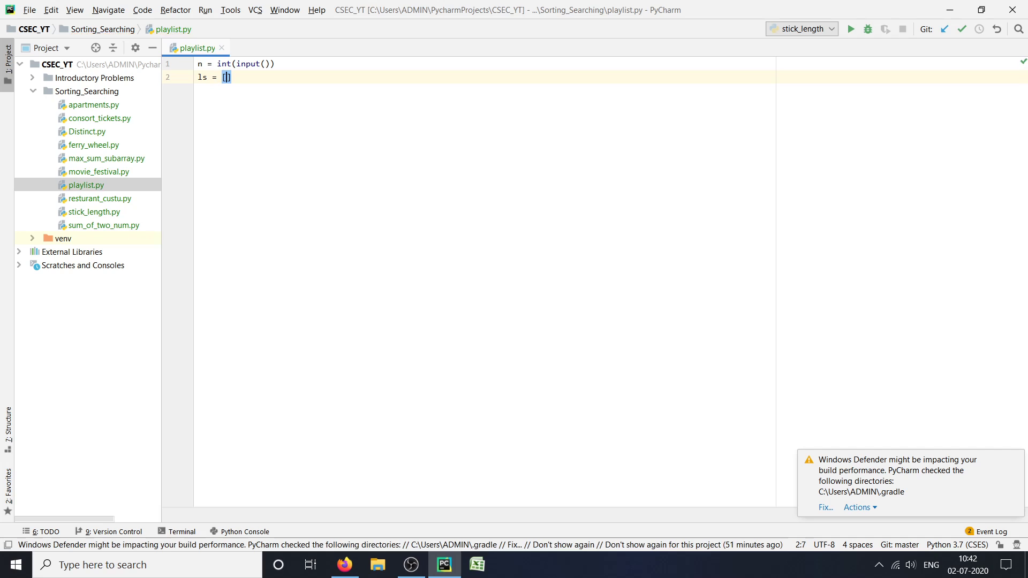
type("int(i")
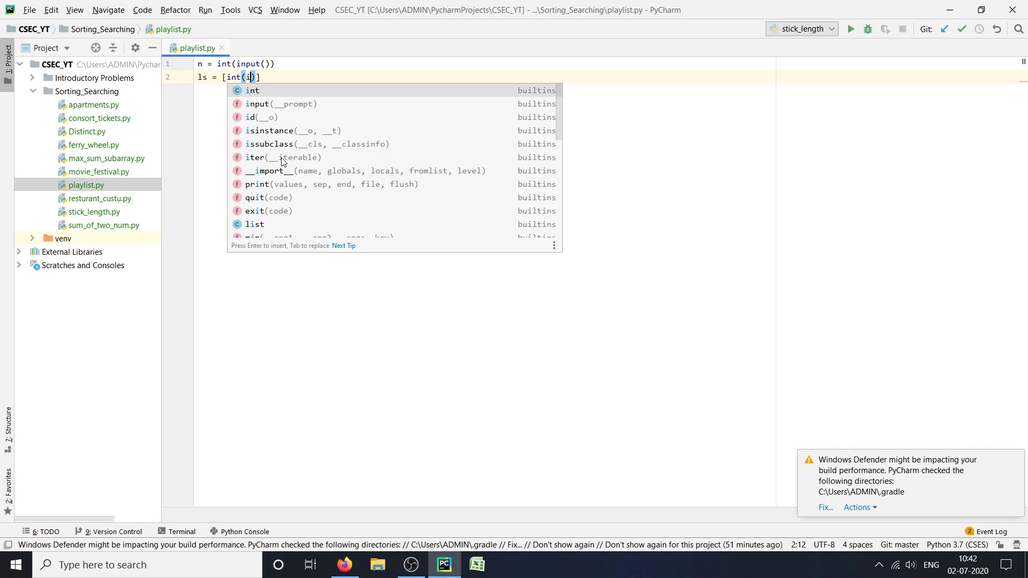
type("for i in")
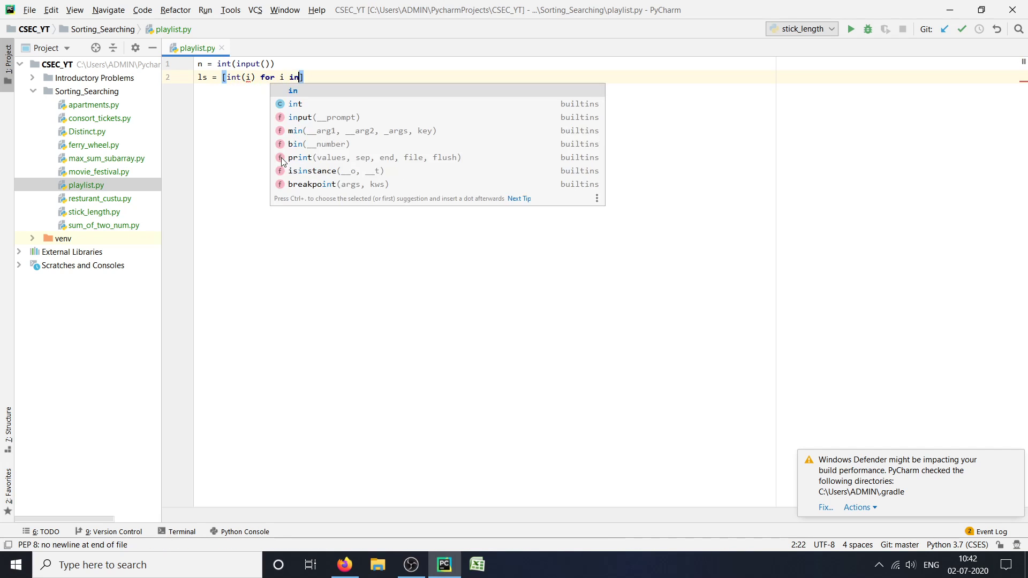
type("input().split(")
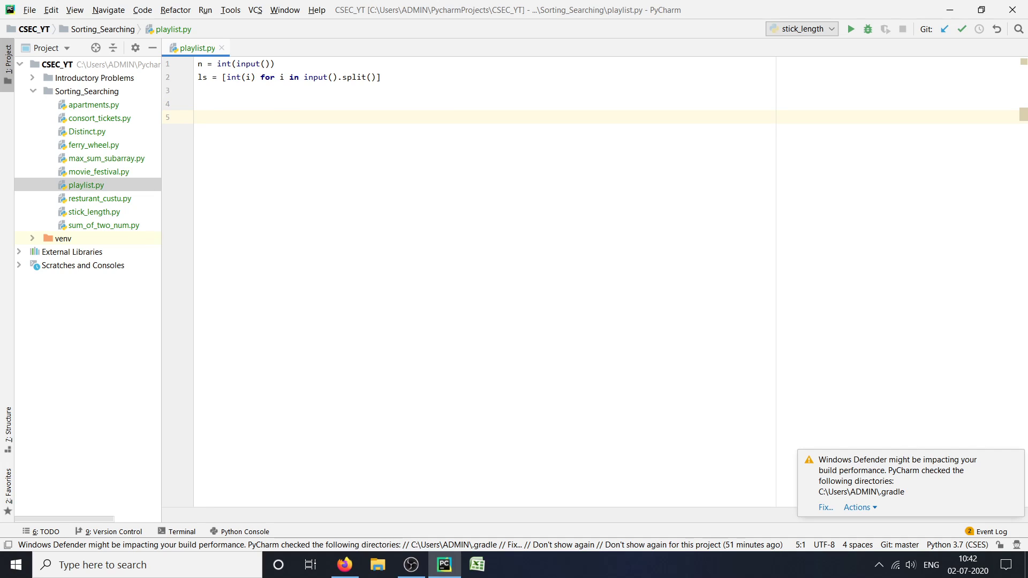
Add the loop for i in range(n): and an empty set s = set() with an #empty set comment.
type("for i in range(")
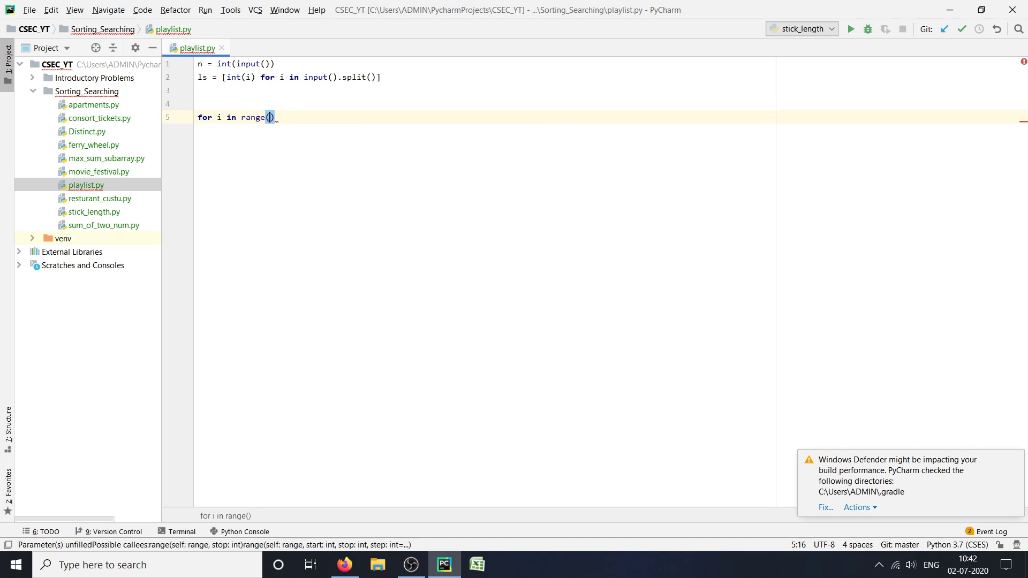
type("n):")
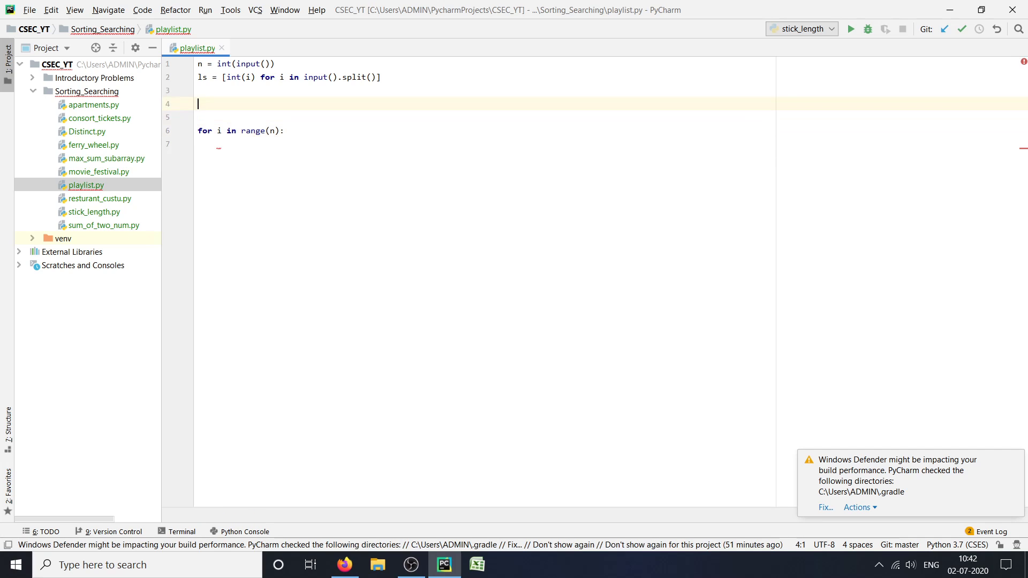
type("s")
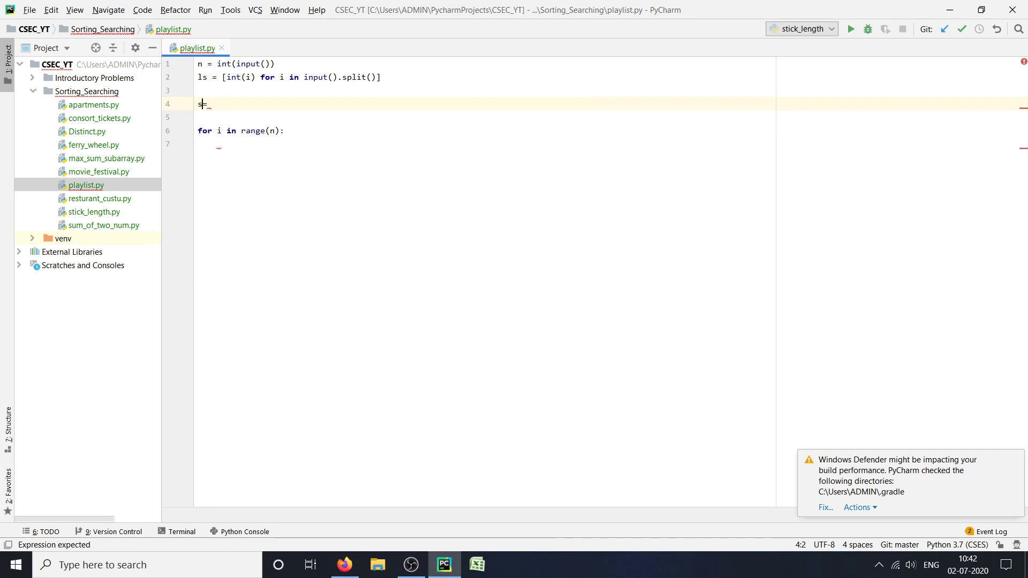
type("= set() //")
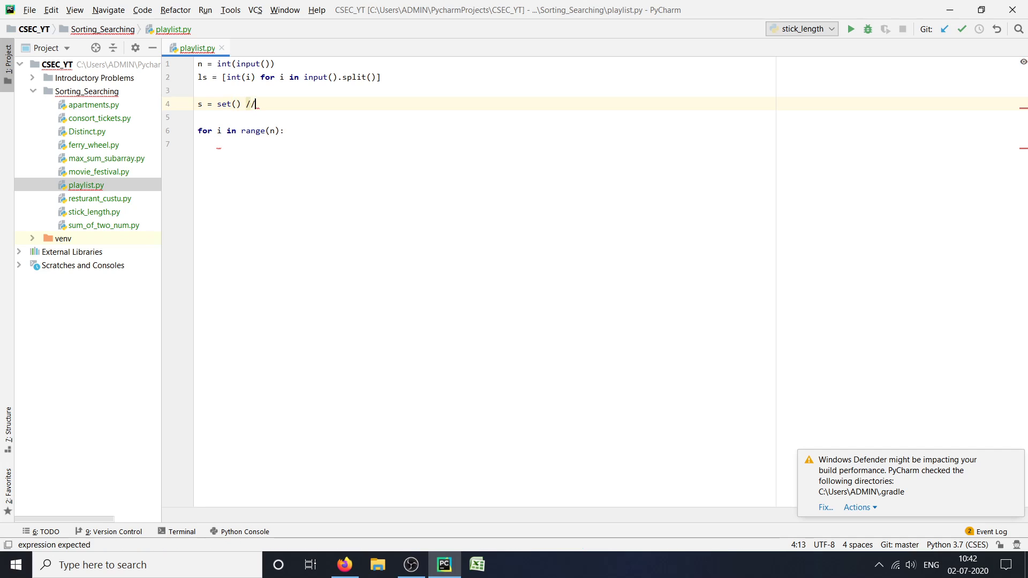
type("empty")
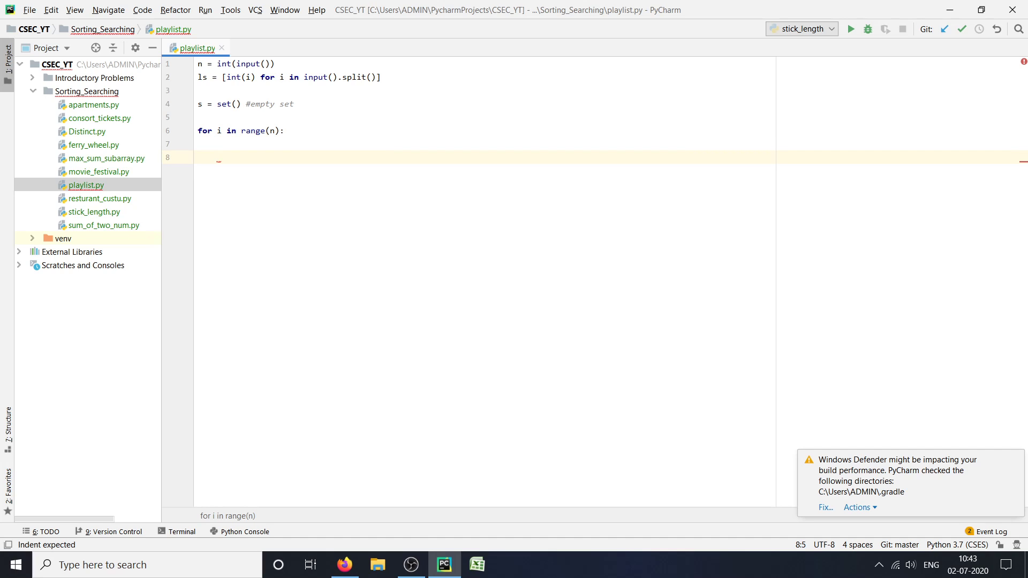
Inside the loop add s.add(ls[i]) guarded by a while ls[i] in s: repeat check.
type("set.add(")
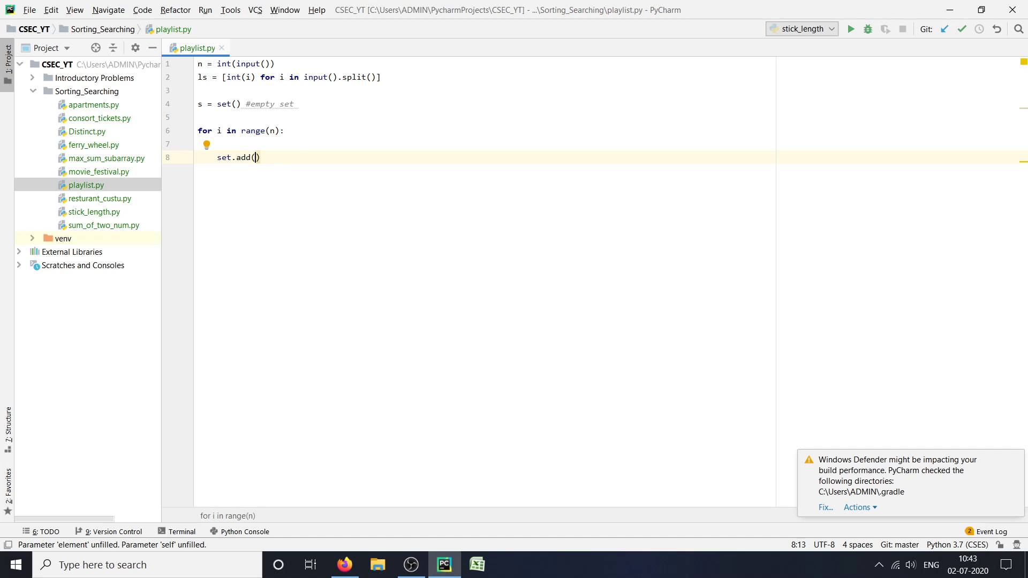
type("ls[]")
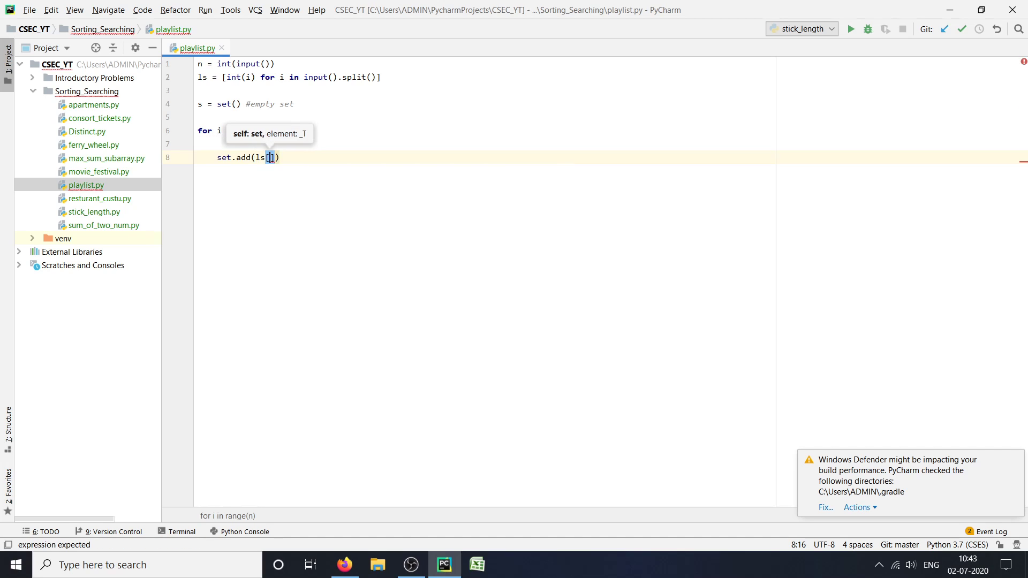
type("i")
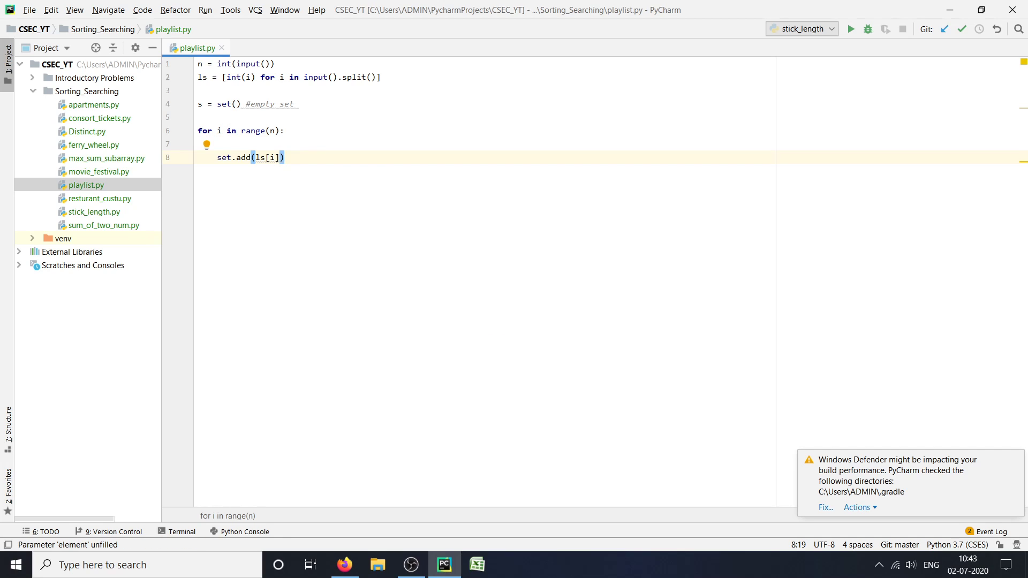
key("enter")
type("while")
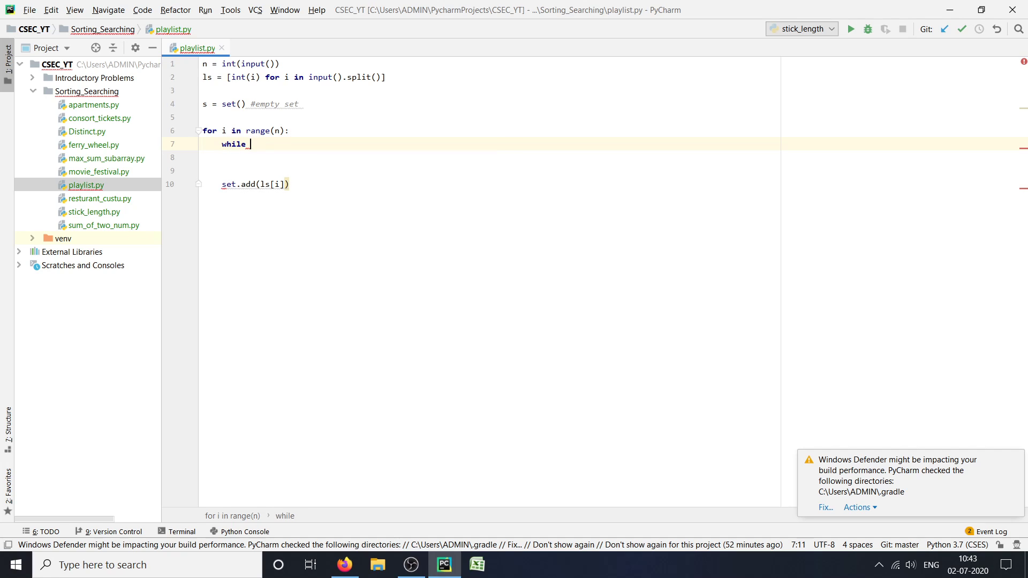
type("ls")
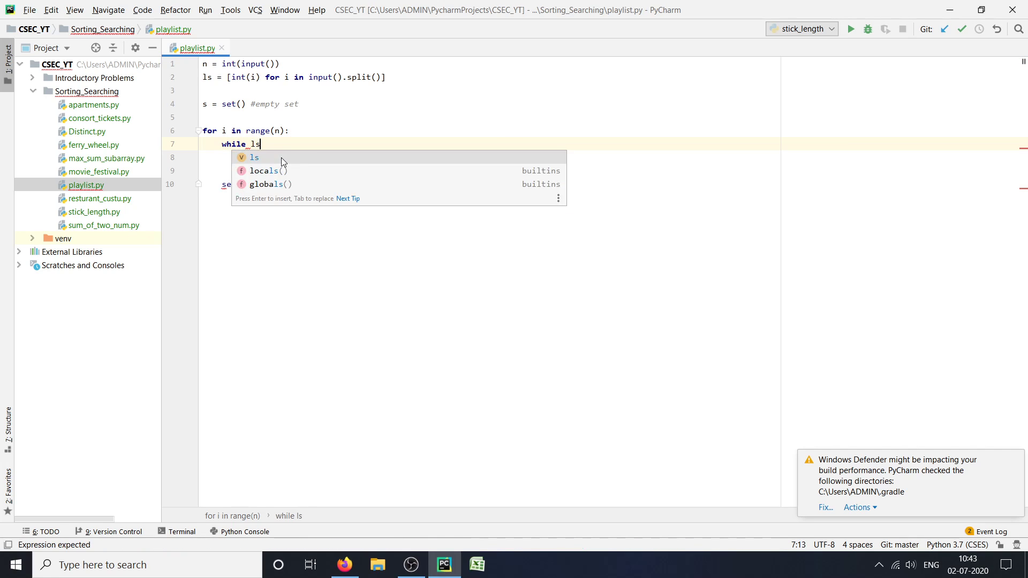
type("[i] in se")
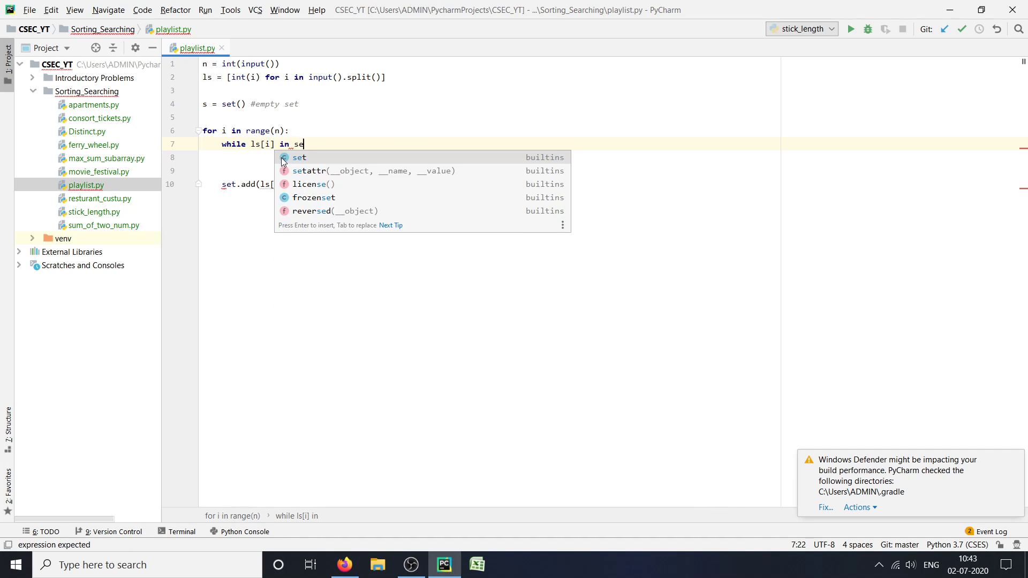
key("enter")
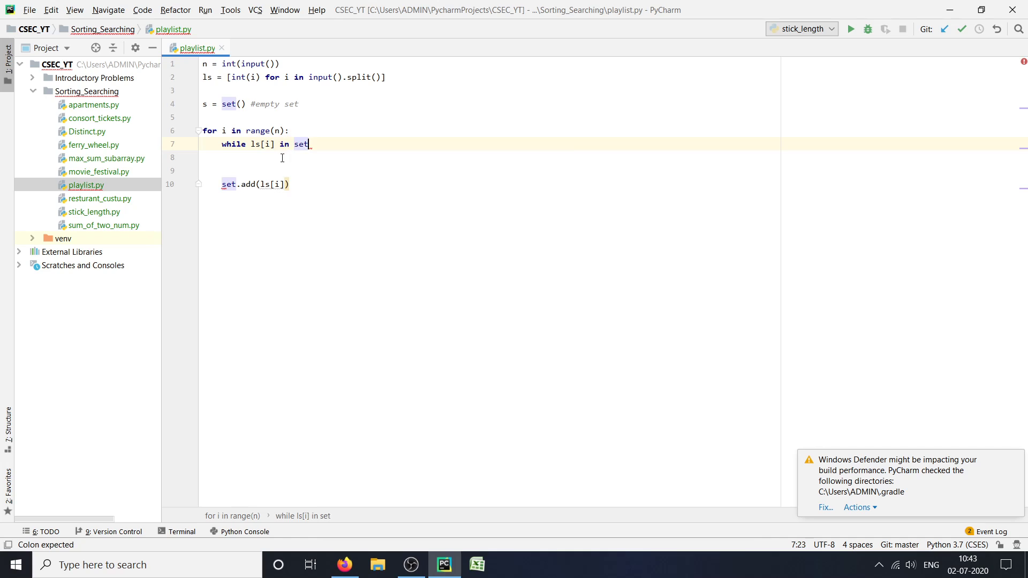
type(":")
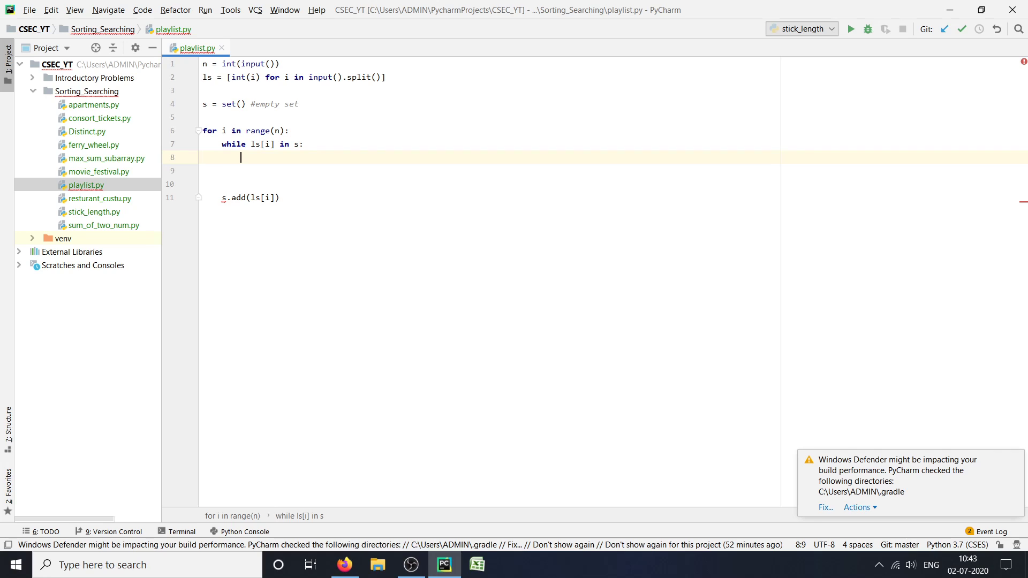
Make the while loop remove ls[j] from the set with s.remove(ls[j]).
type("s.remove(ls")
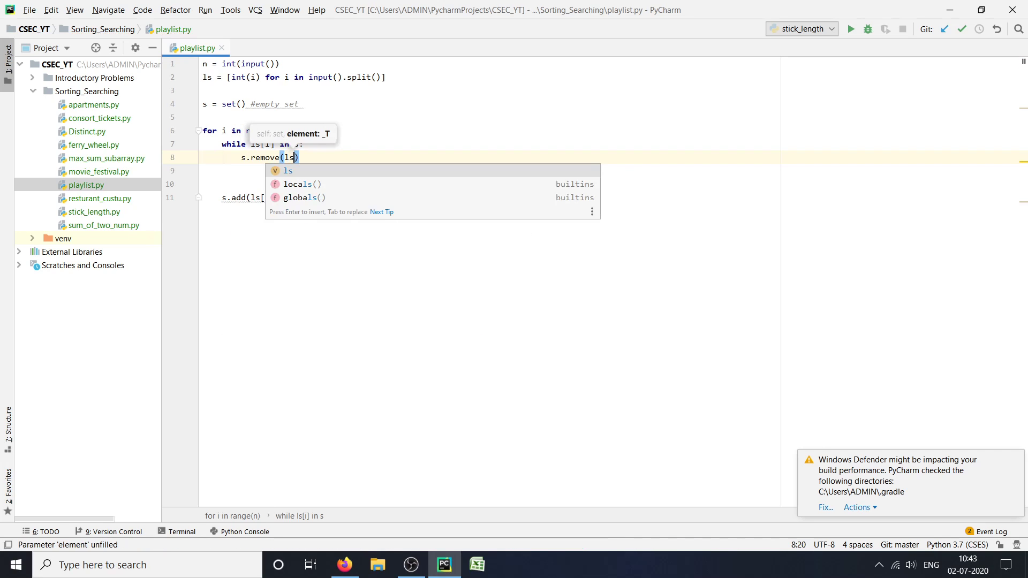
type("[")
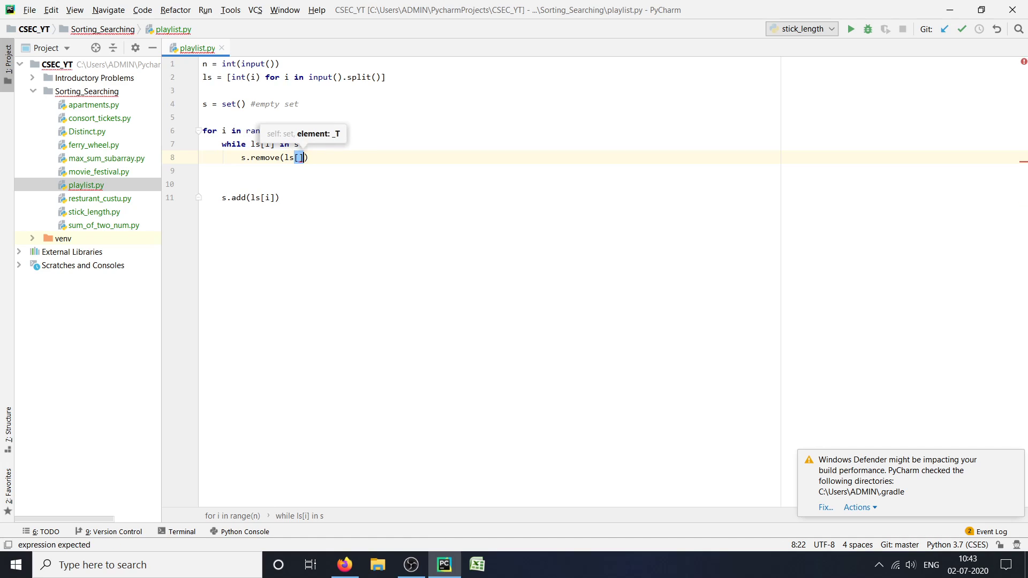
type("j")
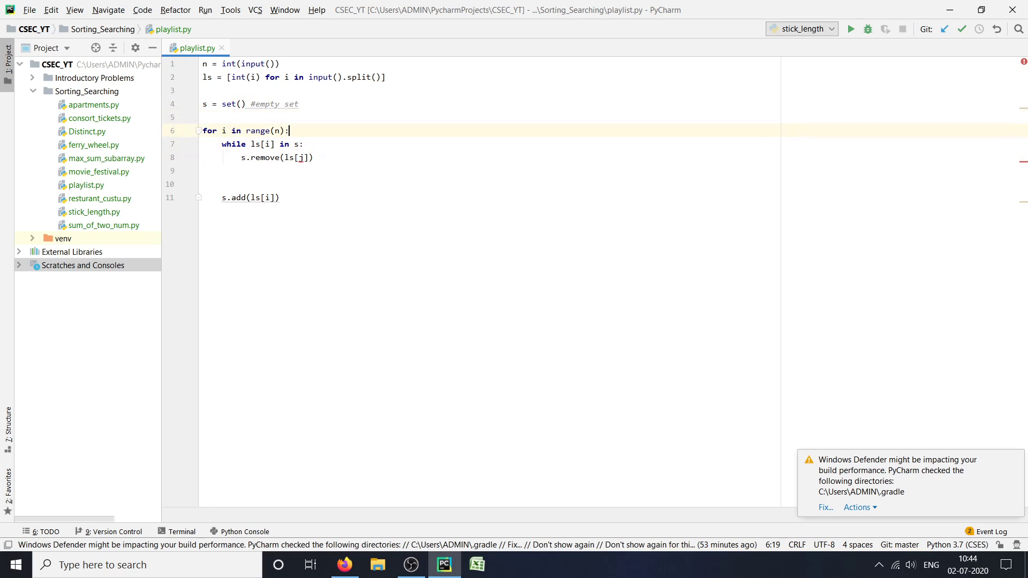
Add j += 1 after the removal so the pointer j advances while repeats remain.
left_click(285, 158)
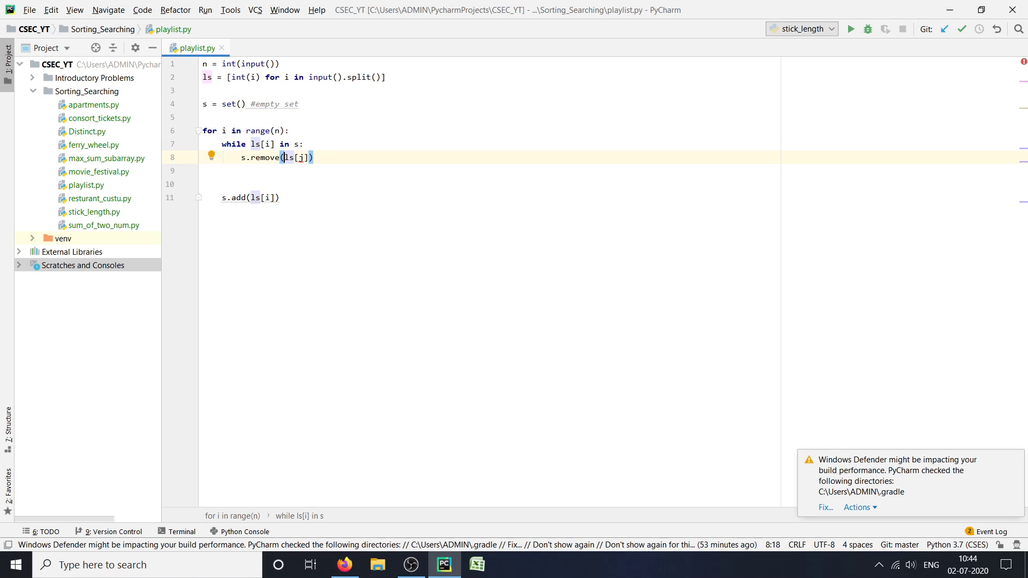
mouse_move(193, 151)
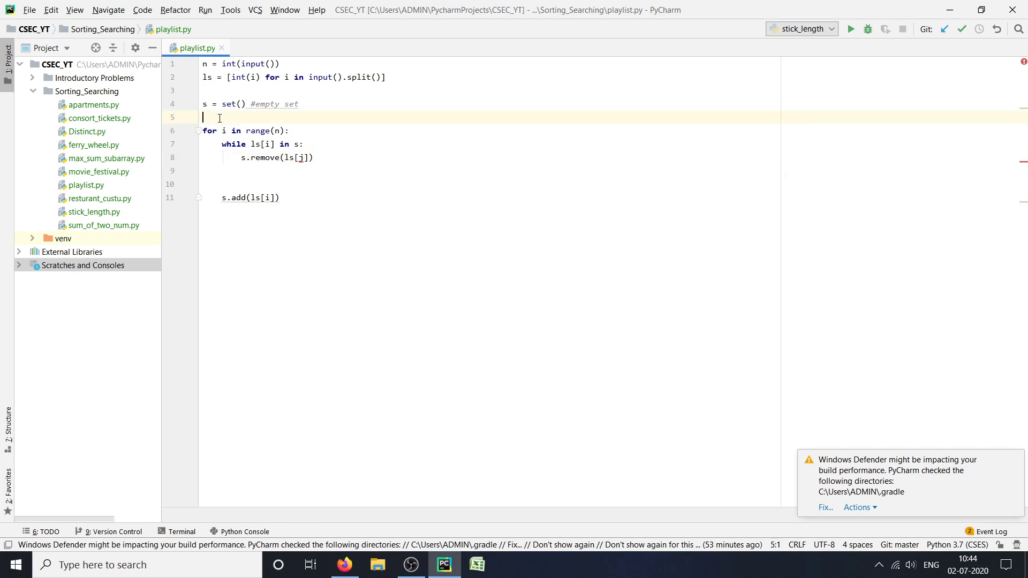
type("j = 0")
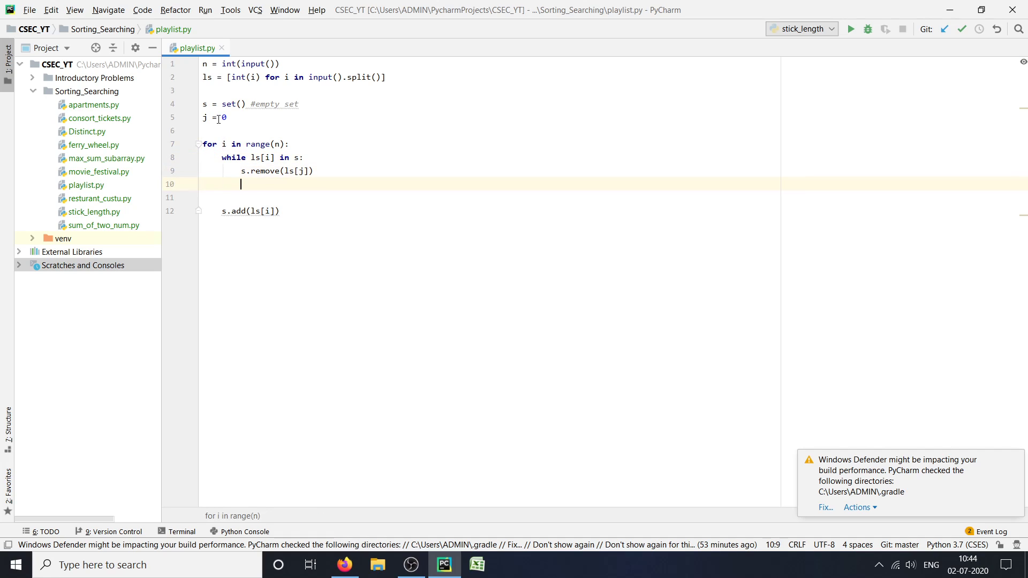
type("j")
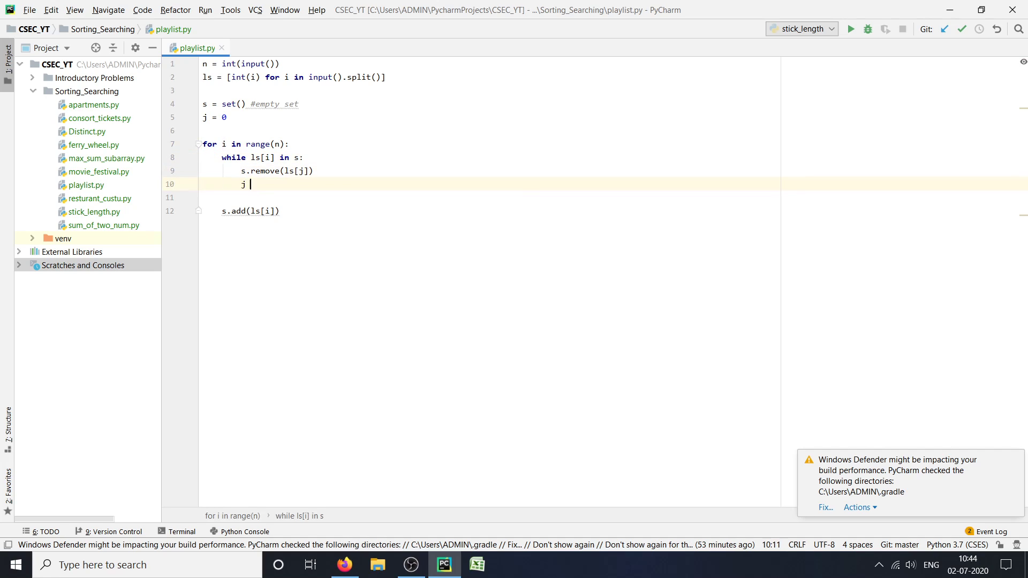
type("+")
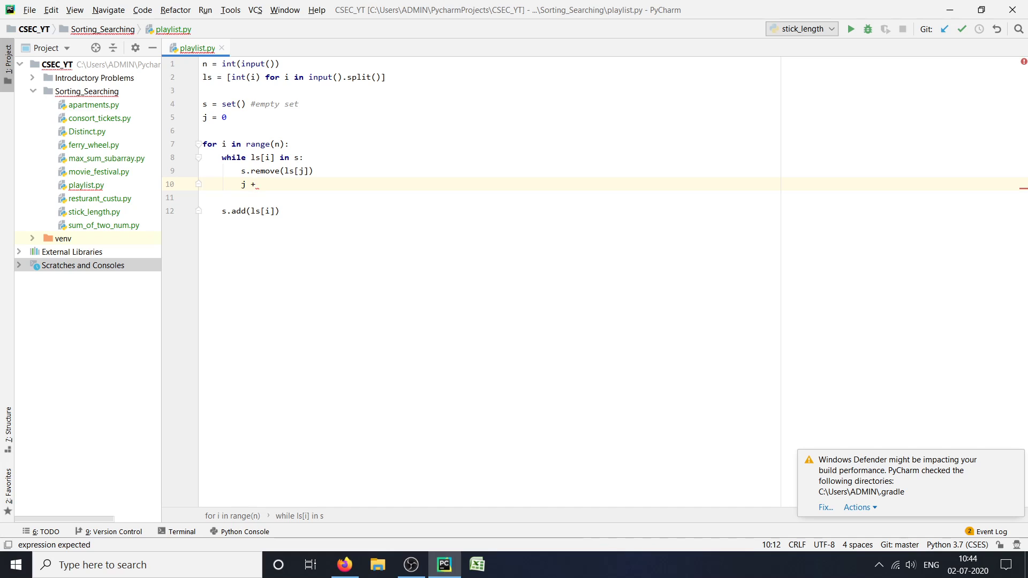
type("=")
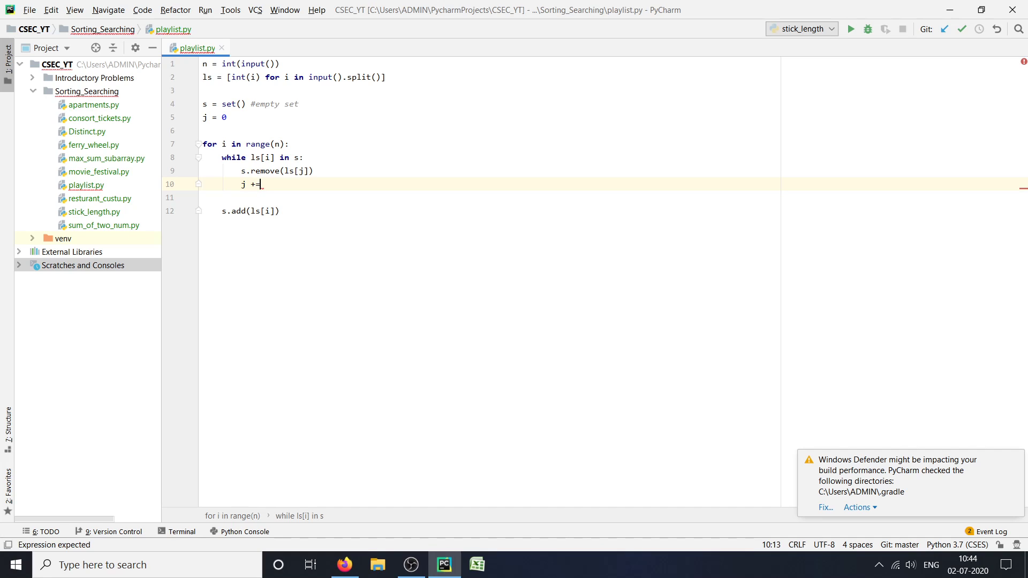
type("1")
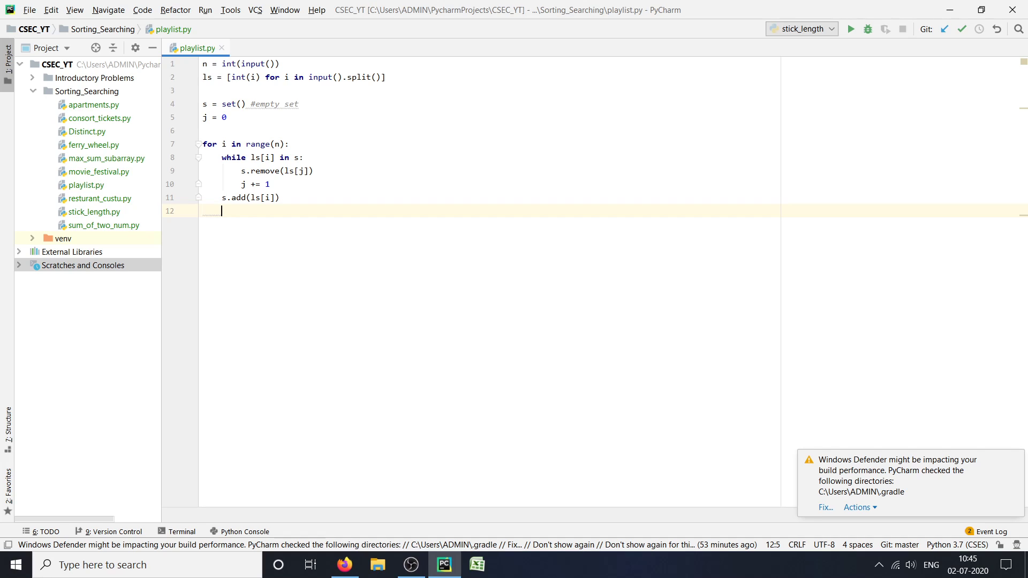
End the for loop body with count = max(count, len(s)).
type("count =")
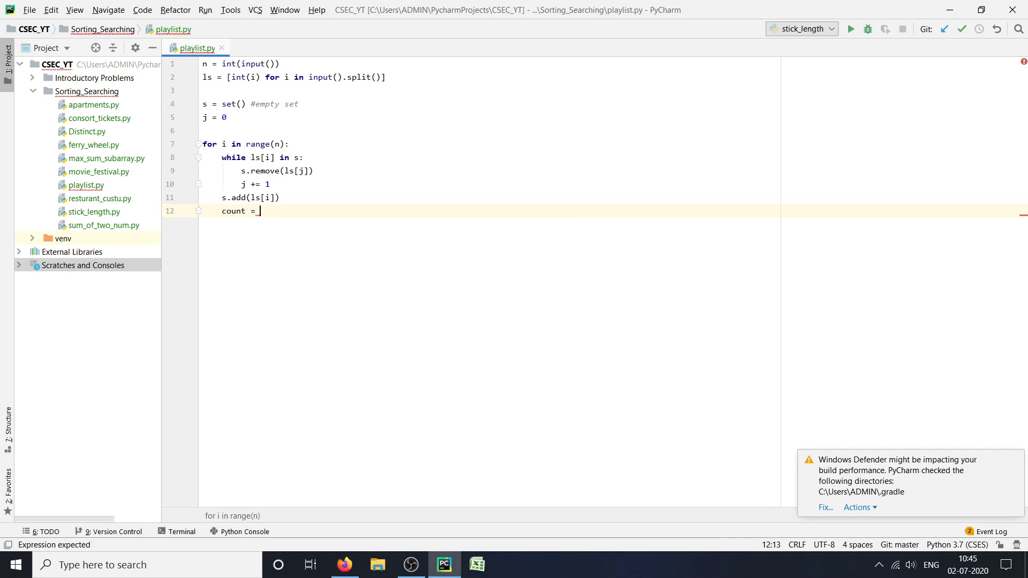
type("max(")
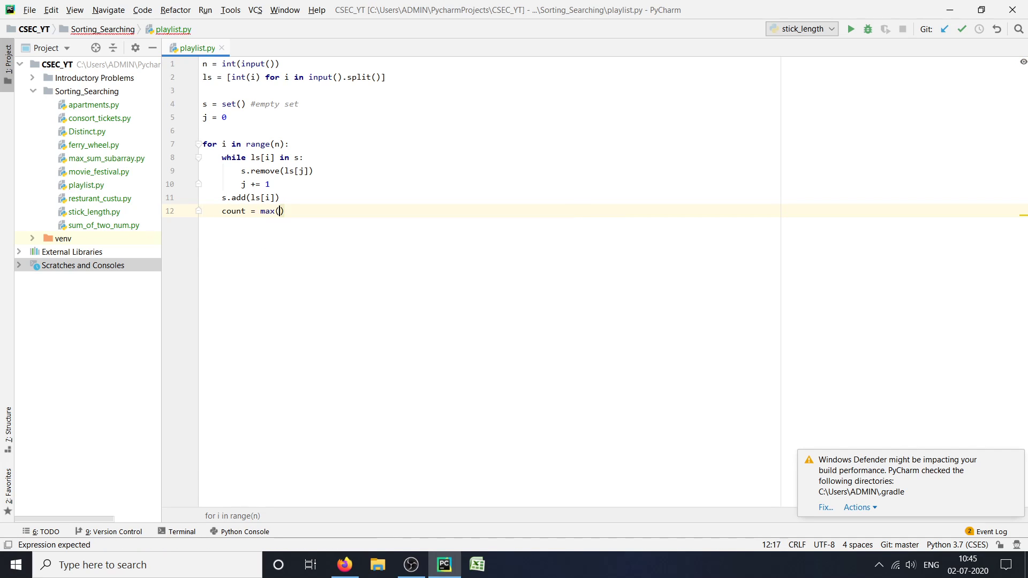
type("c")
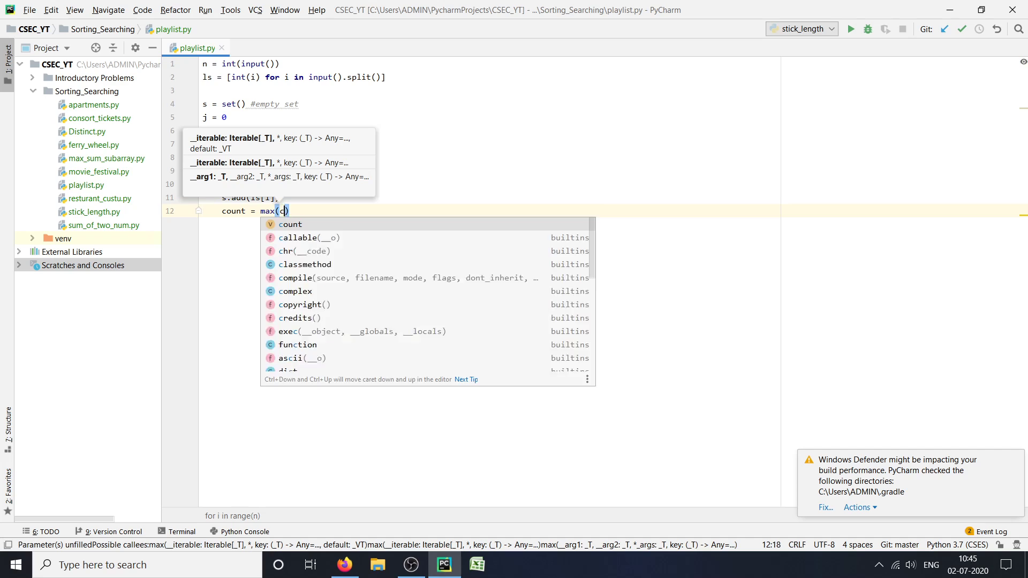
type("ount,")
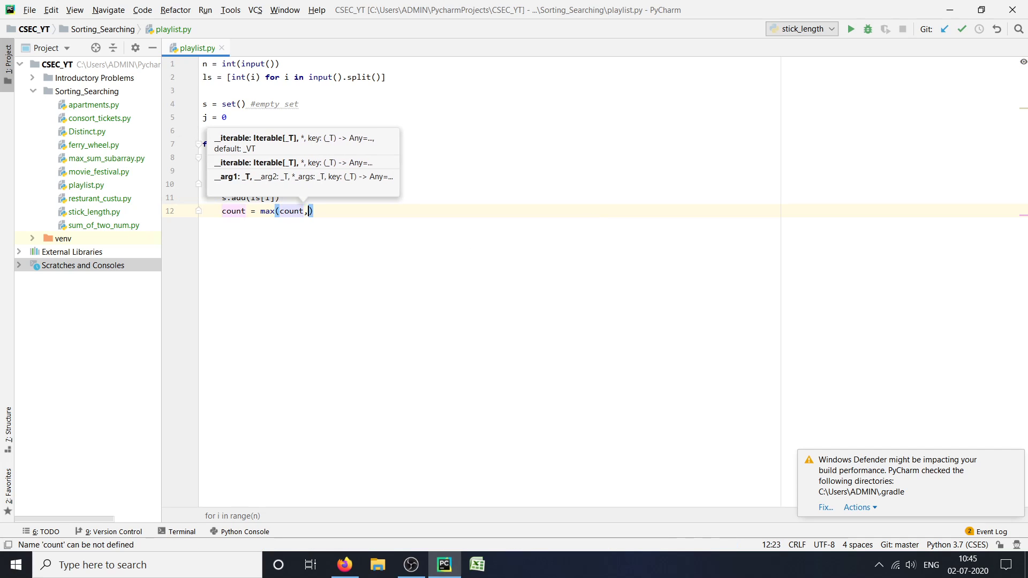
type("len(s")
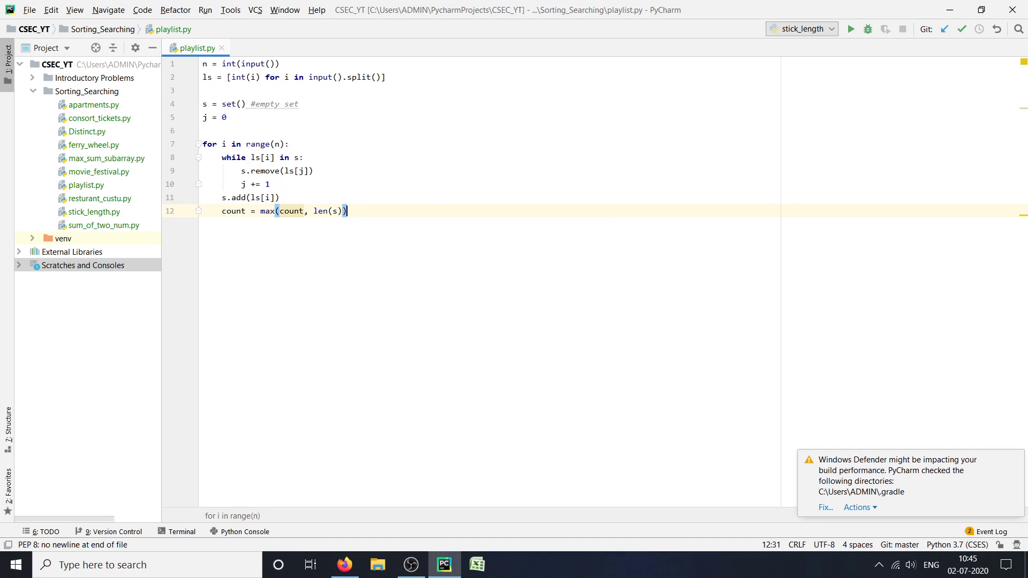
Add print(count) below the loop.
key("enter")
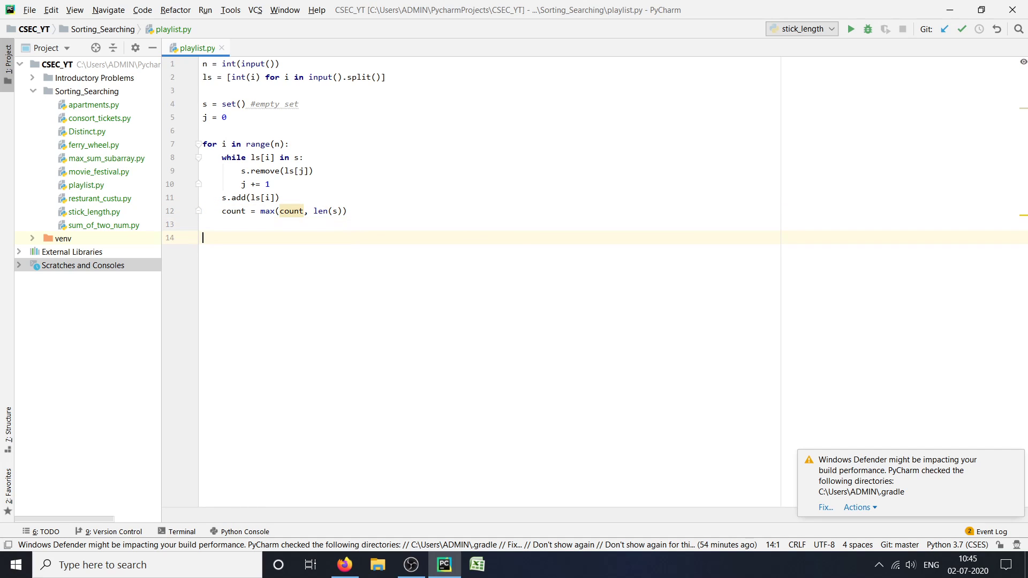
type("print(count")
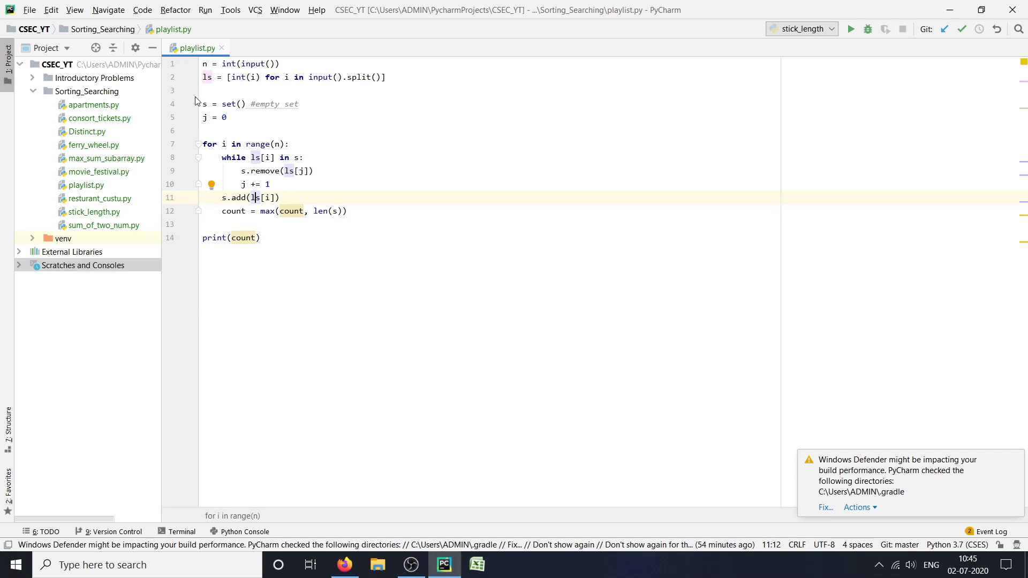
left_click(289, 143)
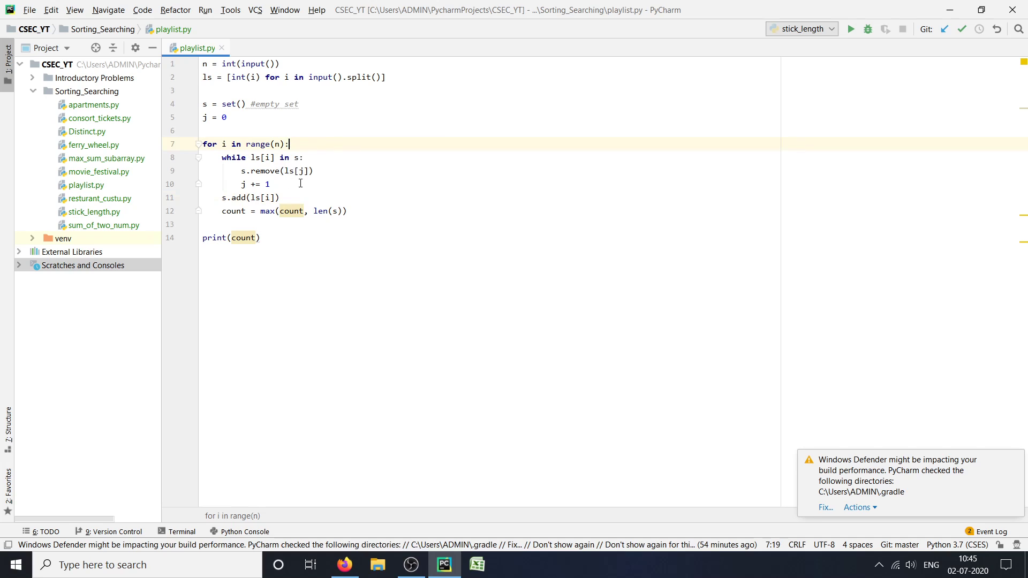
mouse_move(148, 220)
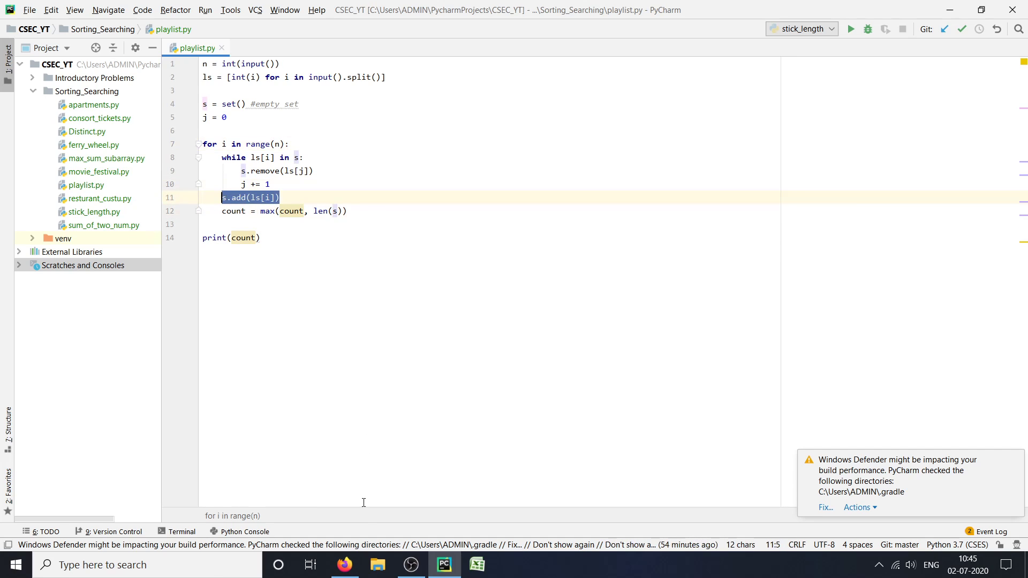
Copy the Playlist example input from the CSES page to run playlist.py on it.
left_click(344, 565)
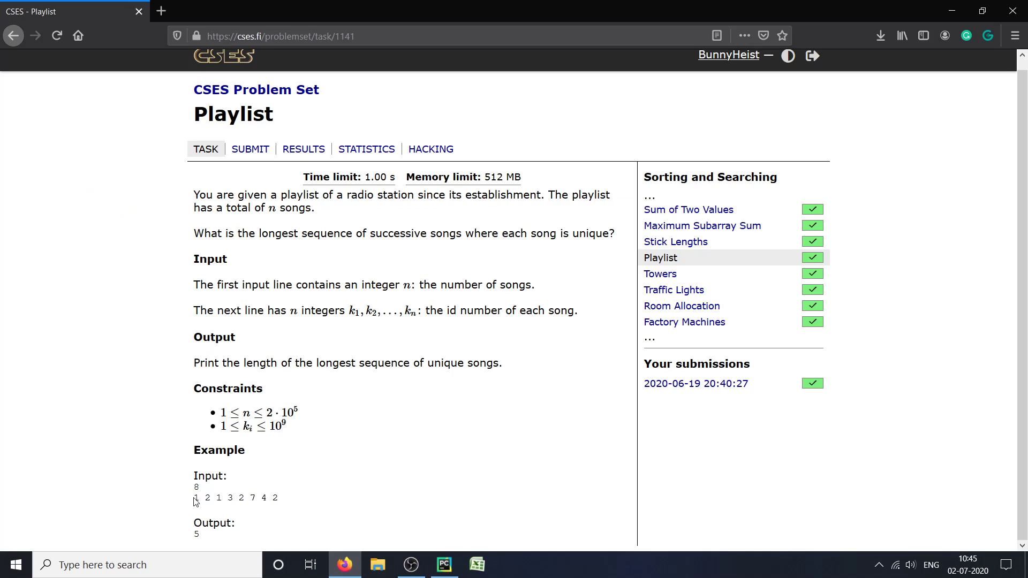
left_click_drag(195, 498, 210, 498)
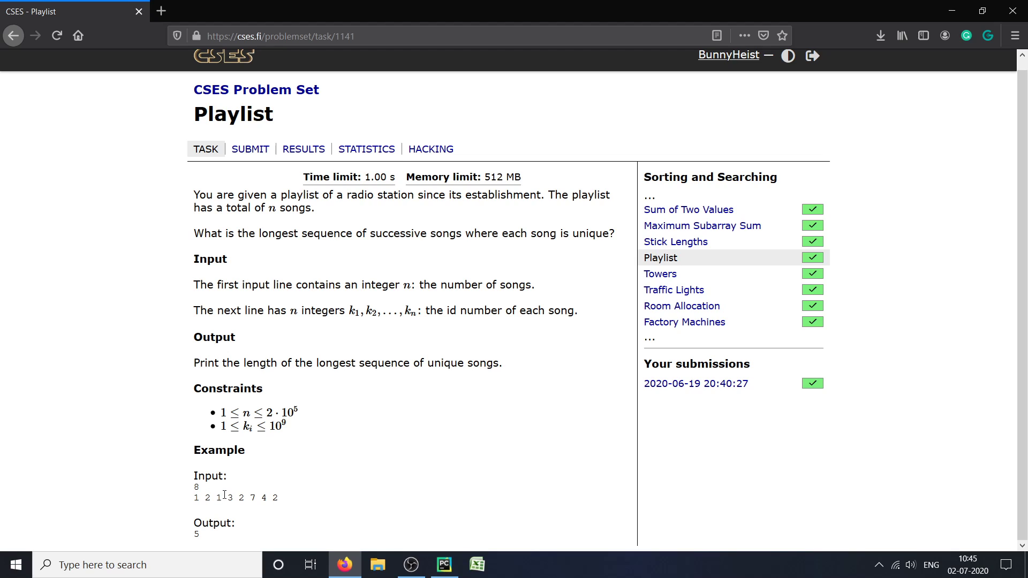
left_click_drag(195, 487, 276, 498)
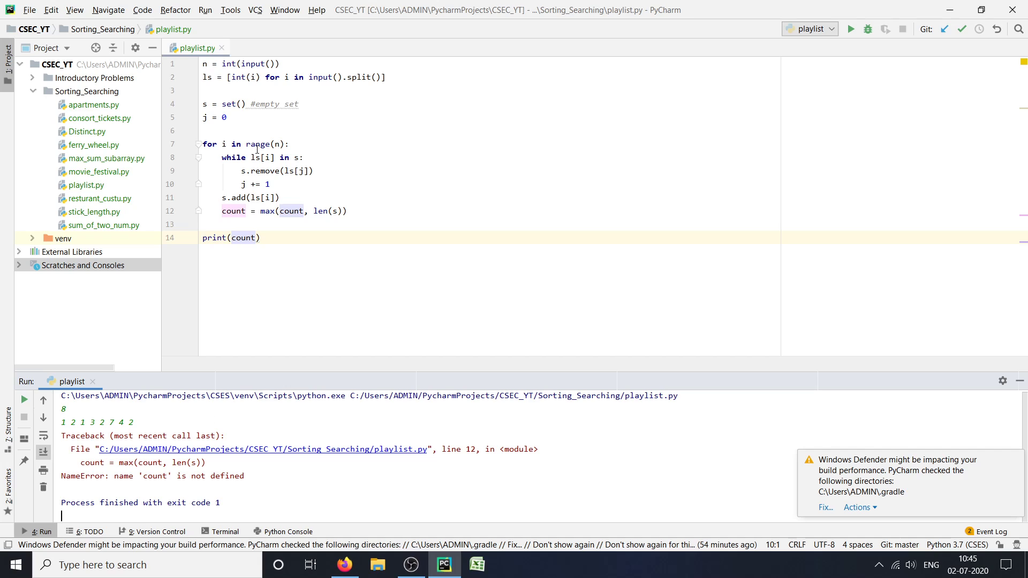
Initialise count = 0, rerun playlist.py on the example input and confirm it prints 5.
type("count = 0")
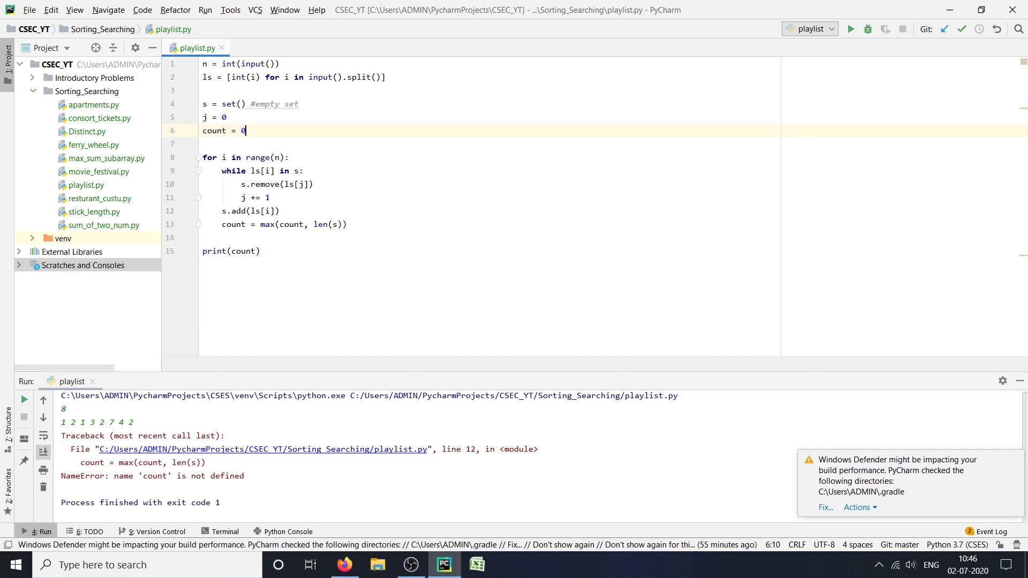
left_click(849, 29)
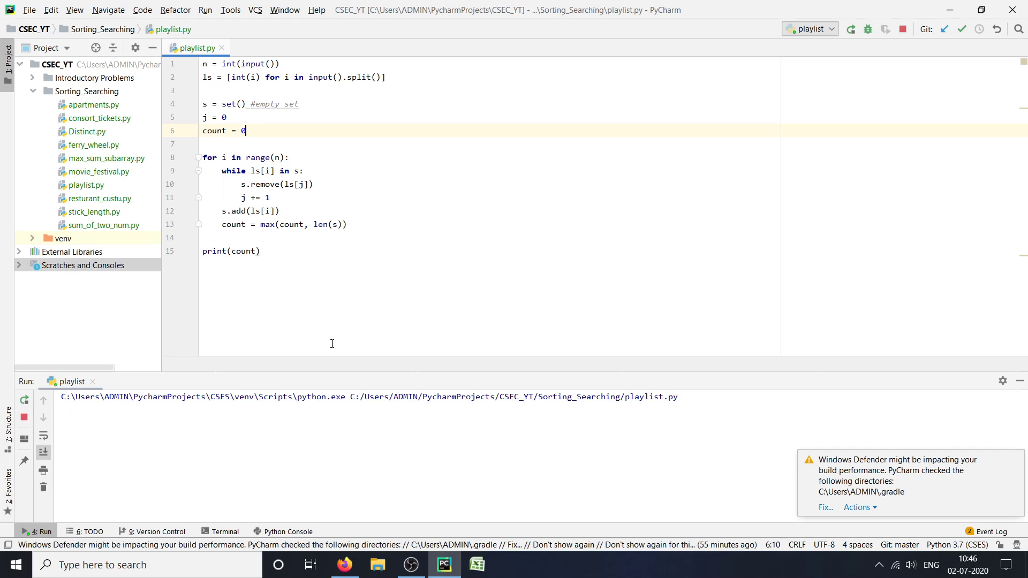
left_click(850, 29)
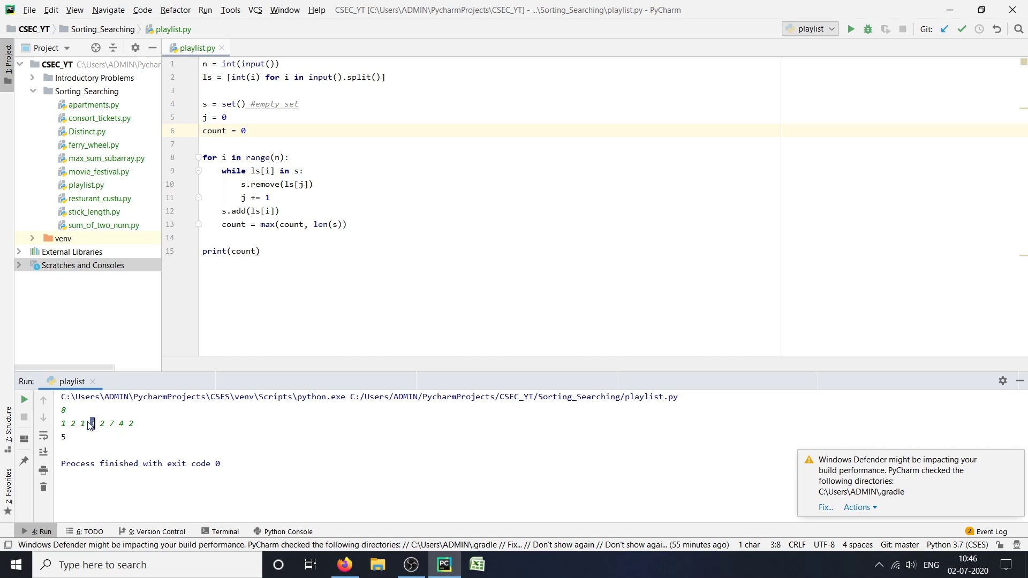
left_click_drag(81, 423, 121, 423)
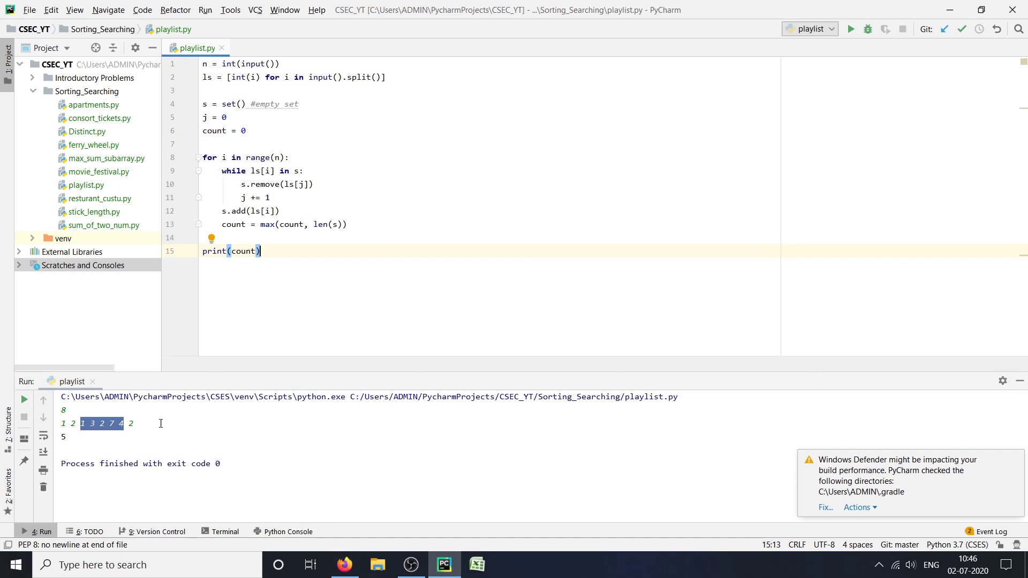
Submit playlist.py from the Sorting_Searching folder for the CSES Playlist task.
left_click(344, 564)
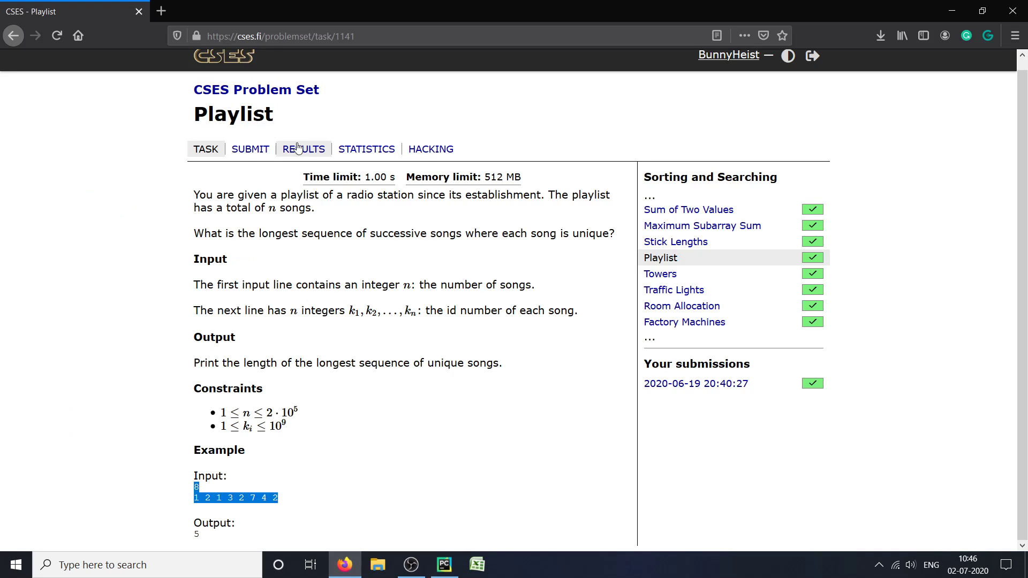
left_click(250, 149)
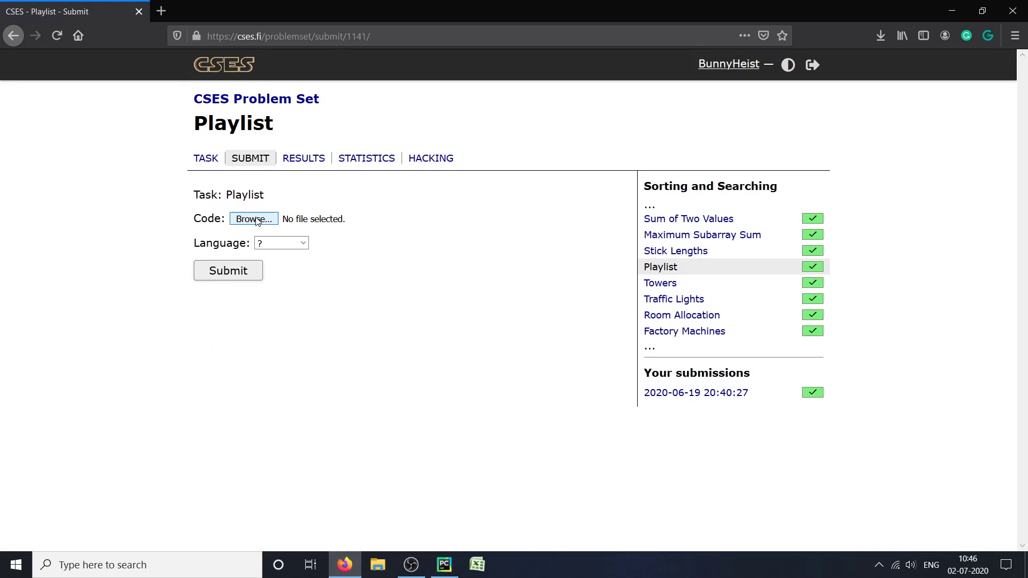
left_click(253, 218)
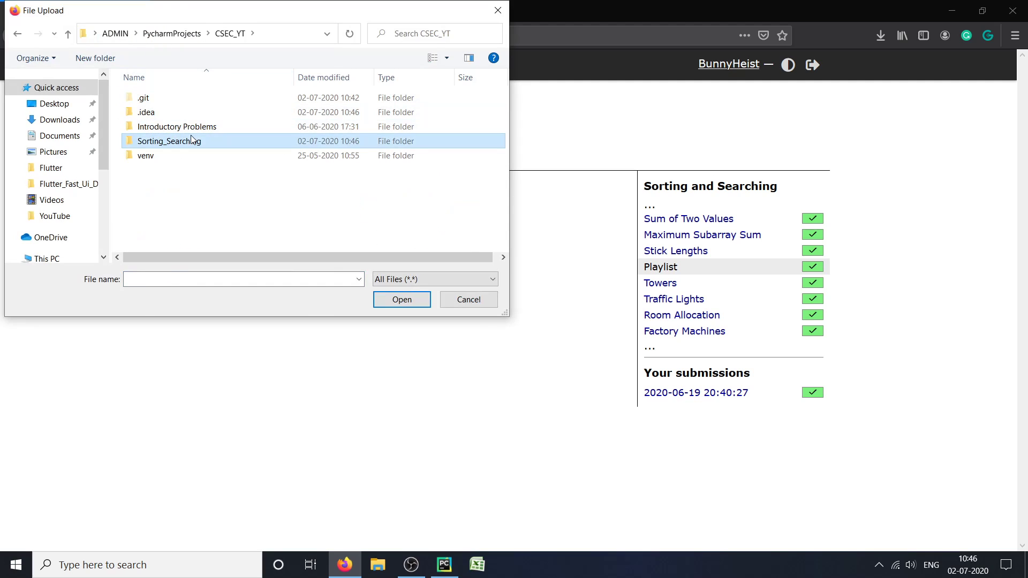
double_click(169, 141)
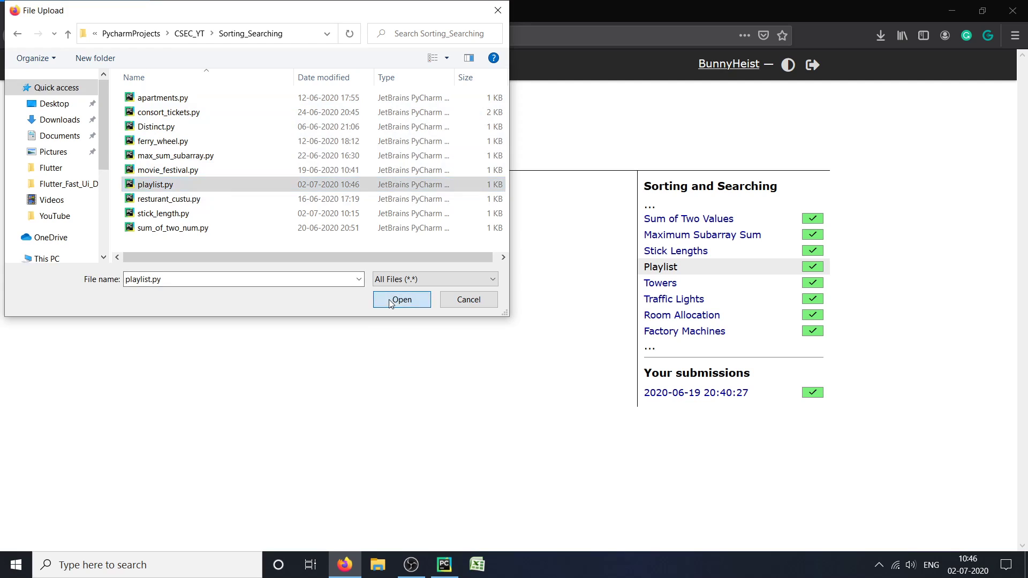
left_click(402, 300)
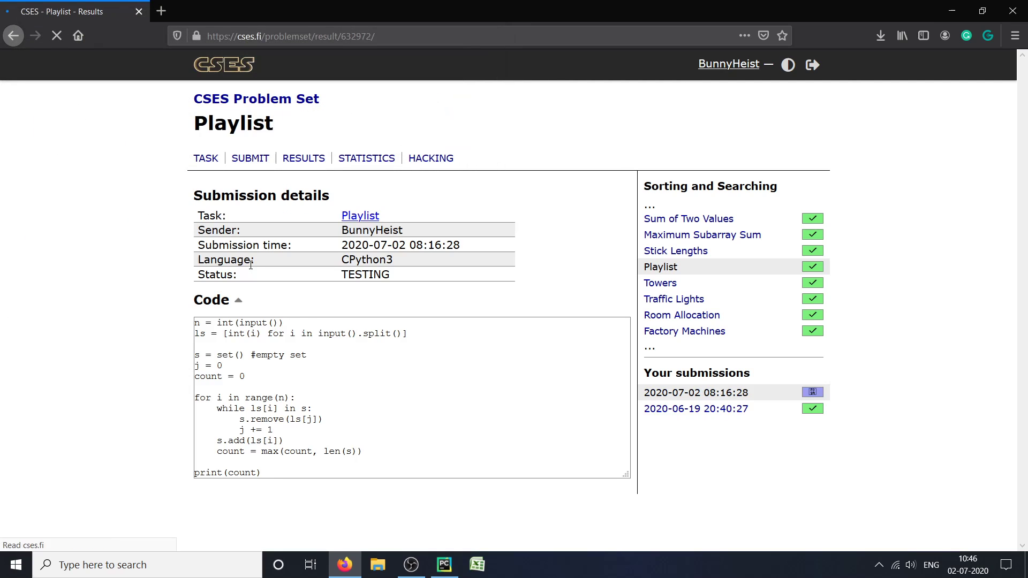